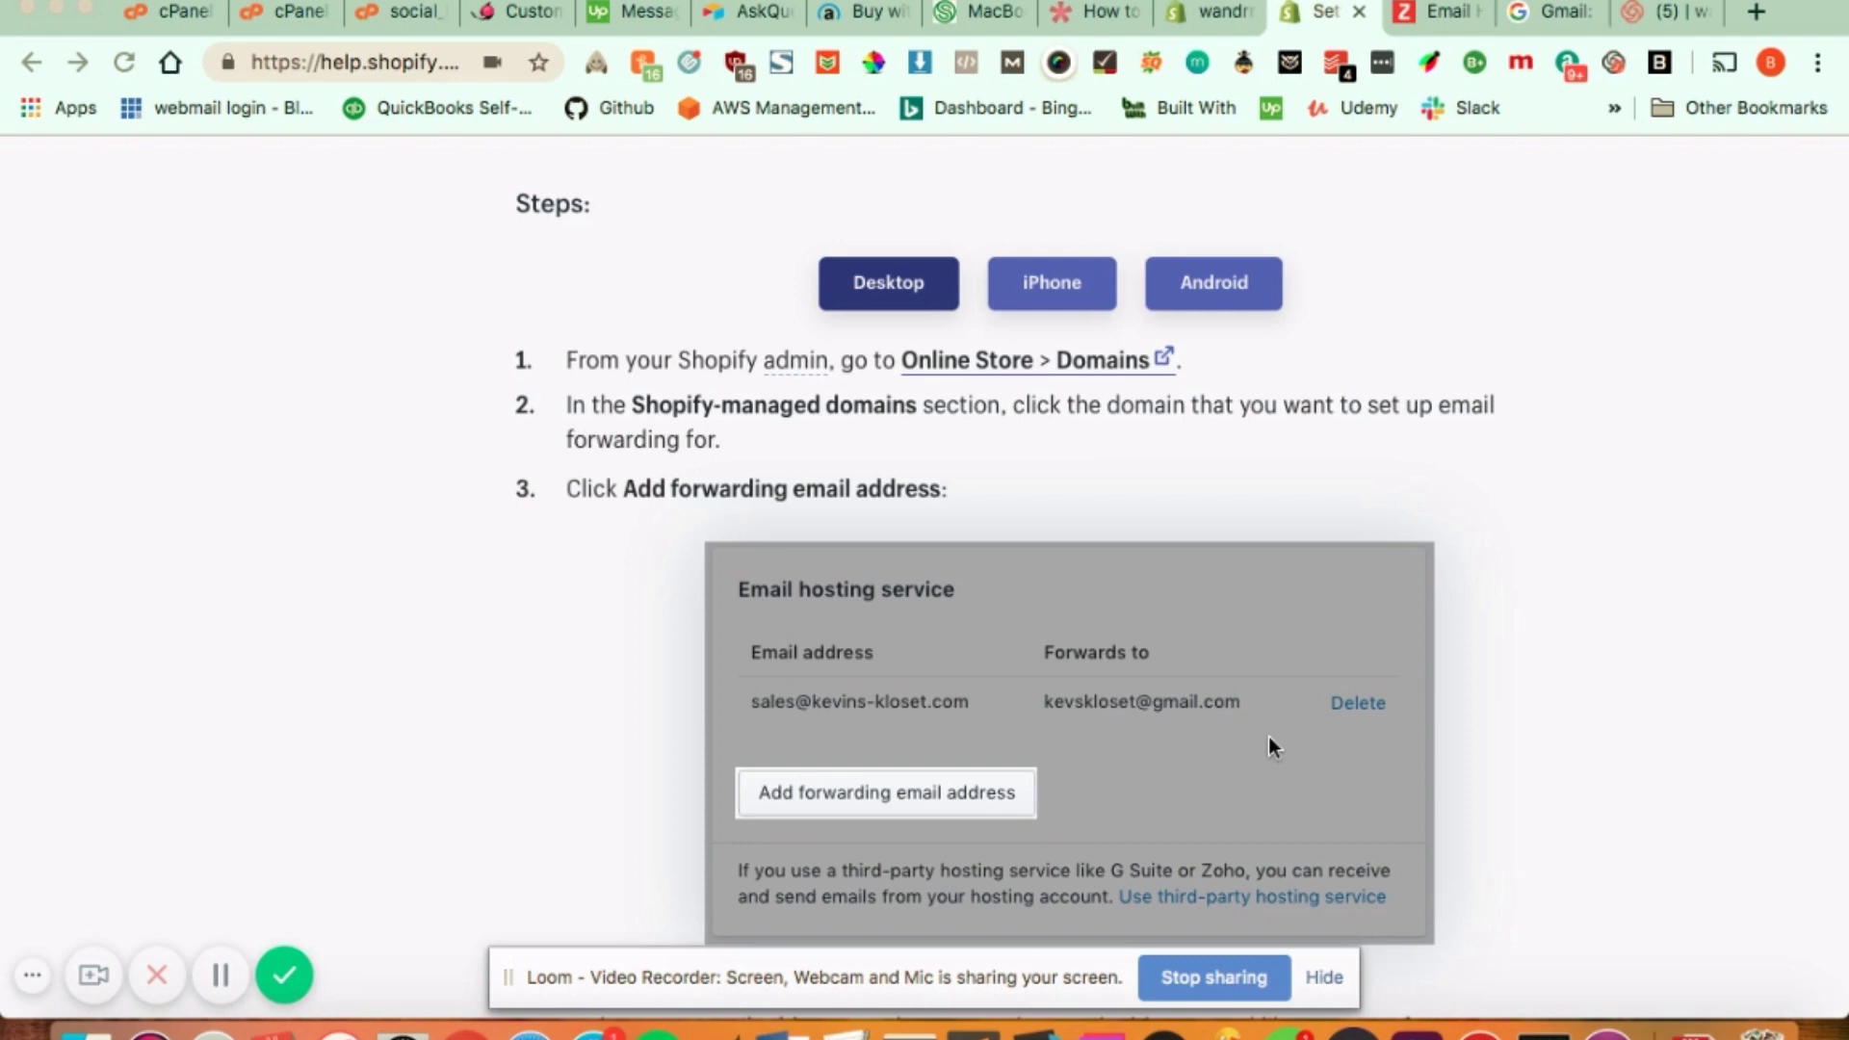
Scroll the article down through steps 4–6 to Click Save and the 'Test your email forwarding' heading.
scroll(down, 3)
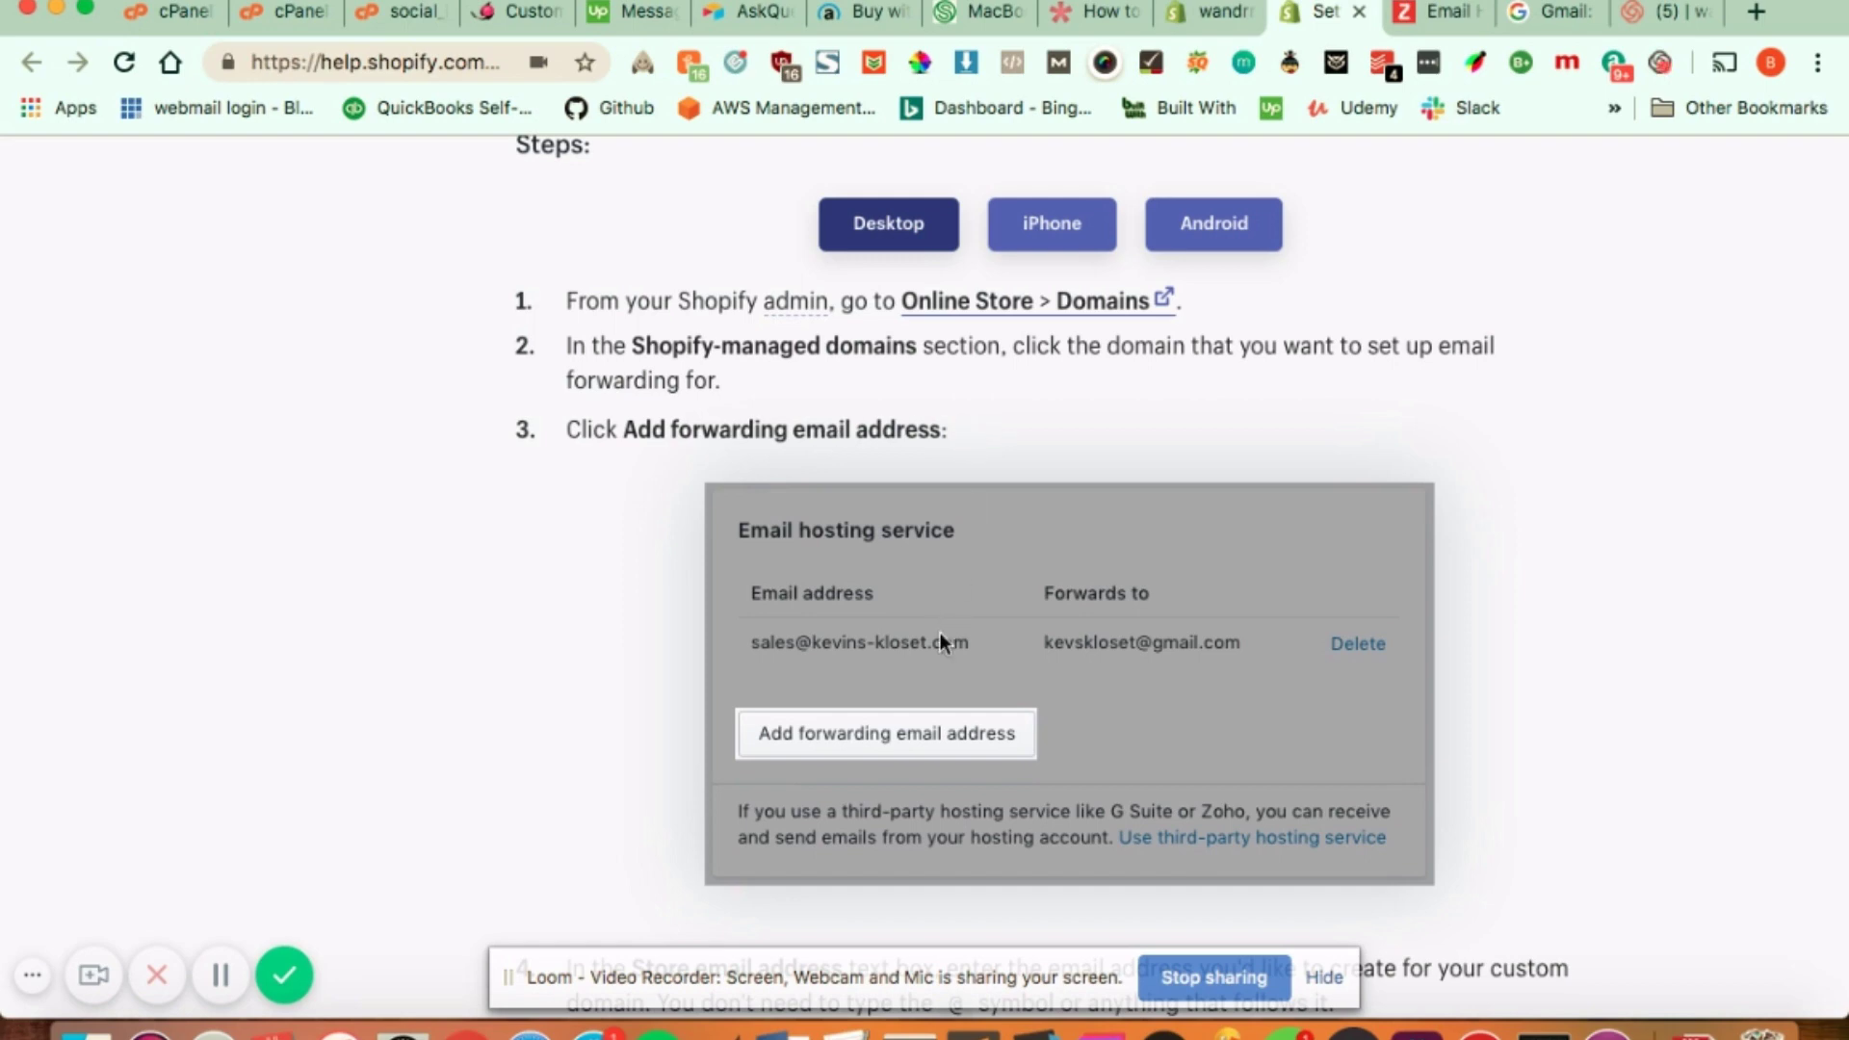
mouse_move(1003, 633)
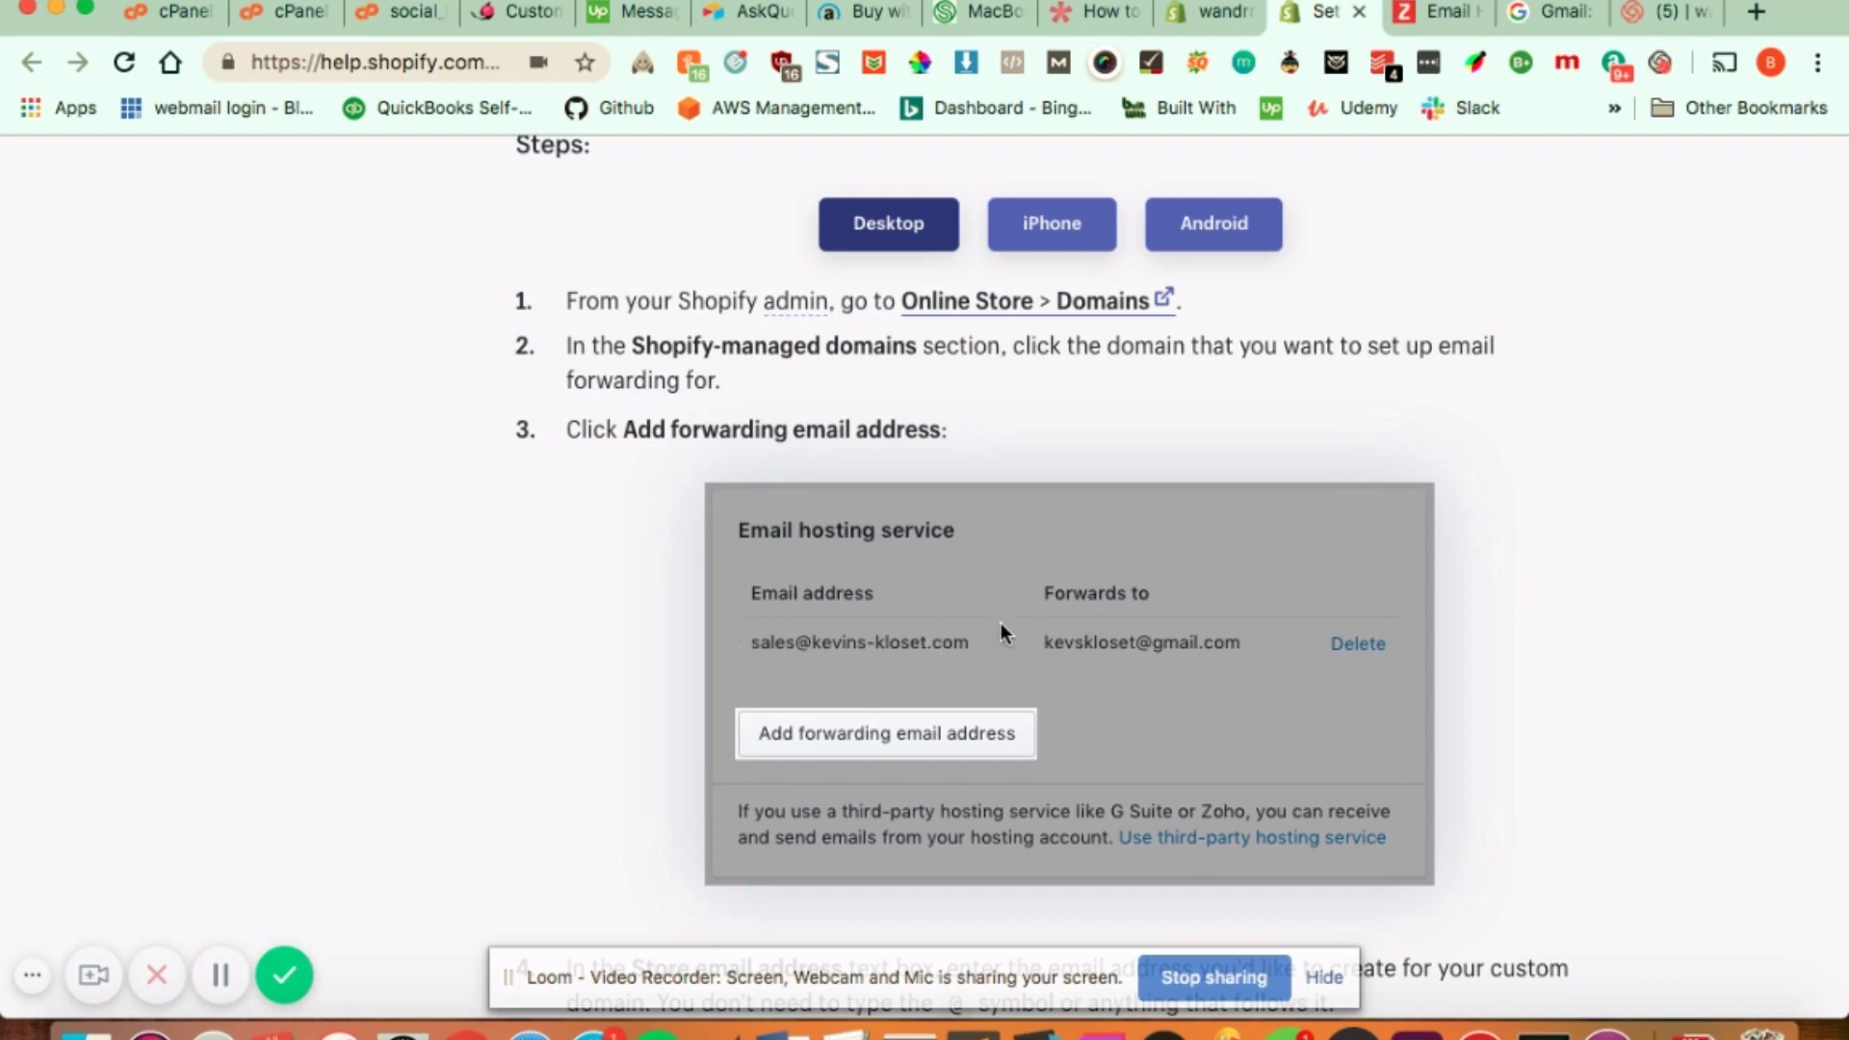
mouse_move(821, 601)
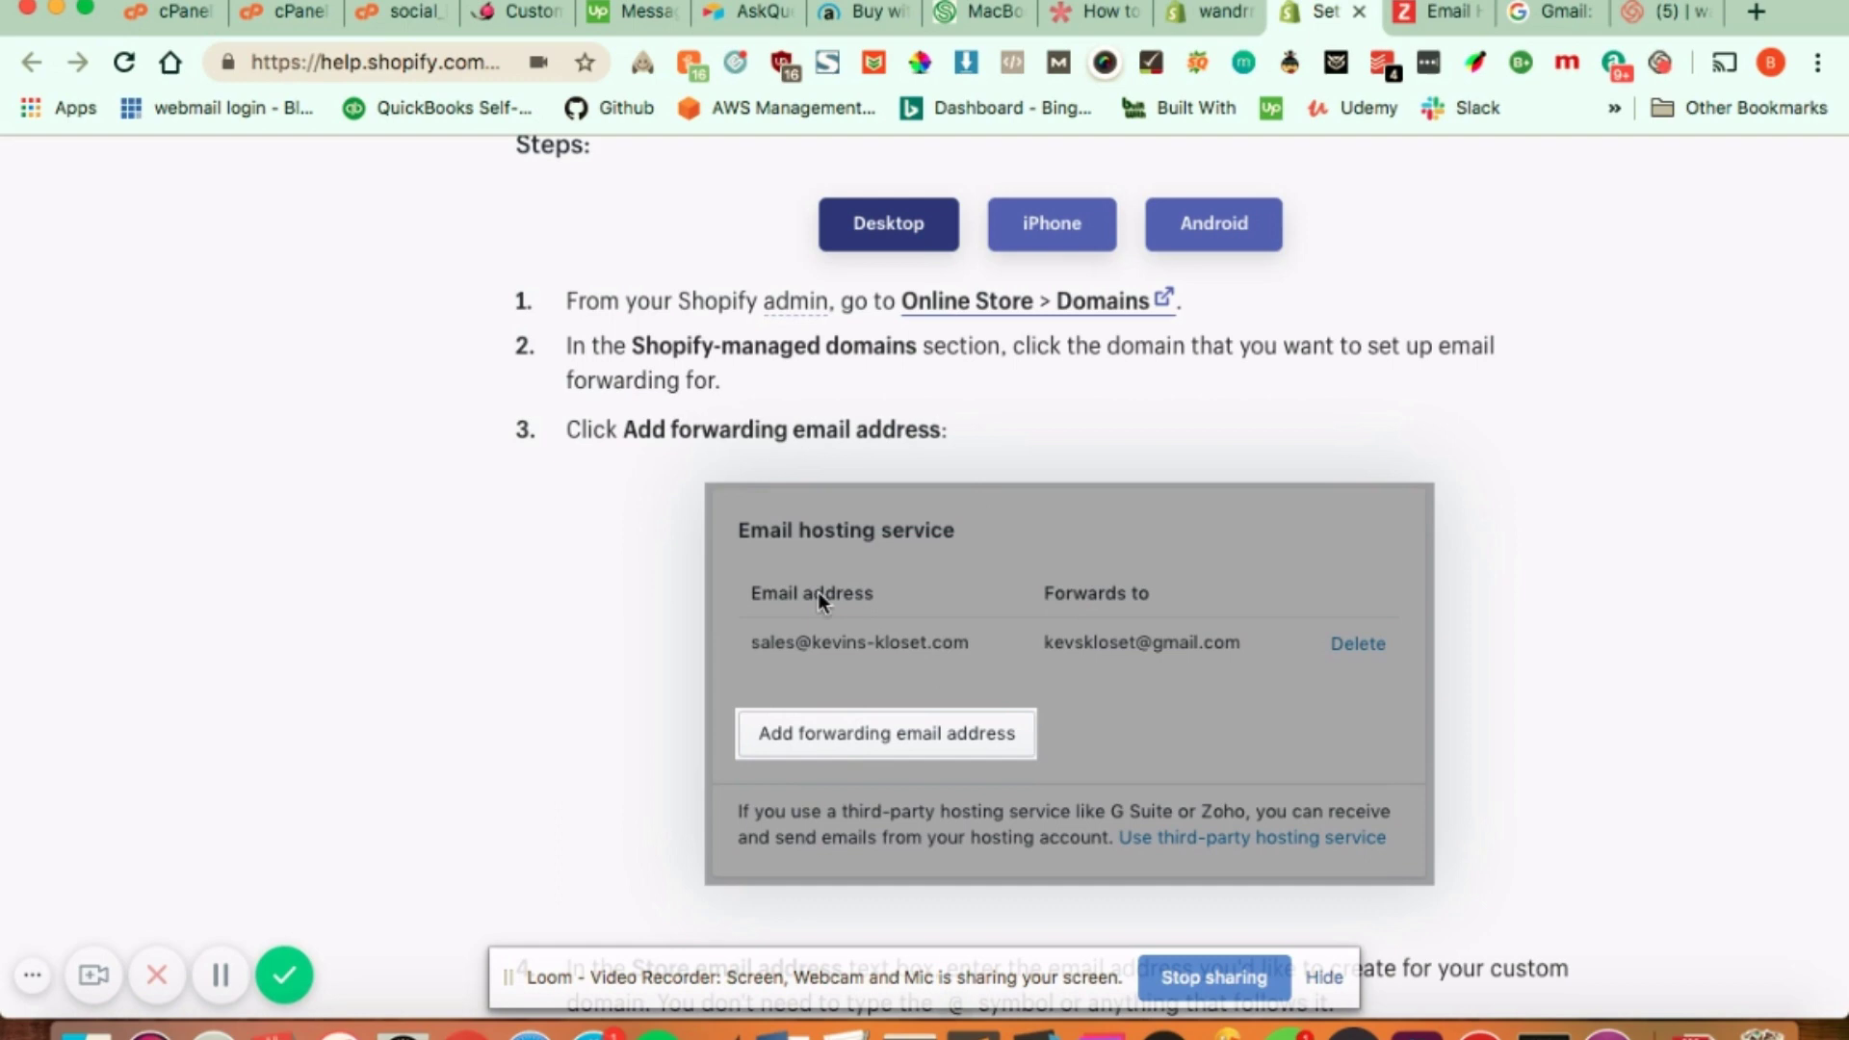
scroll(down, 3)
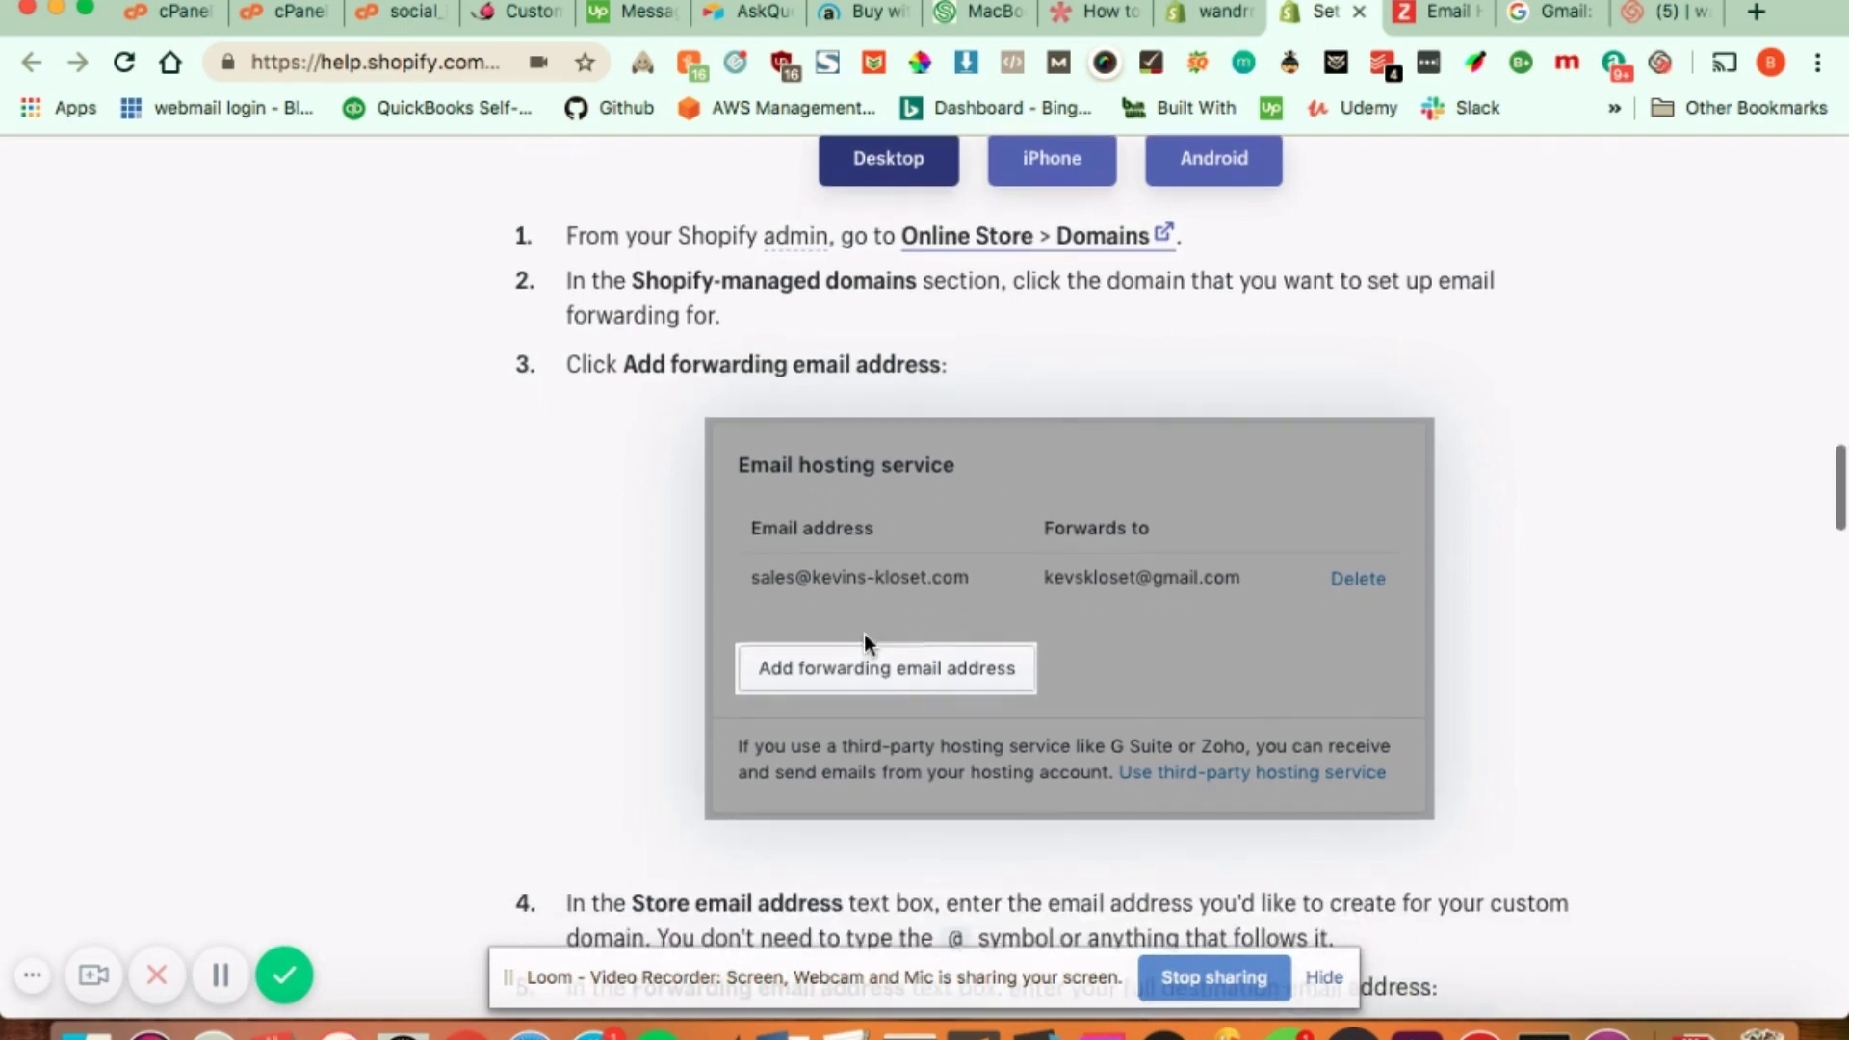
click(886, 669)
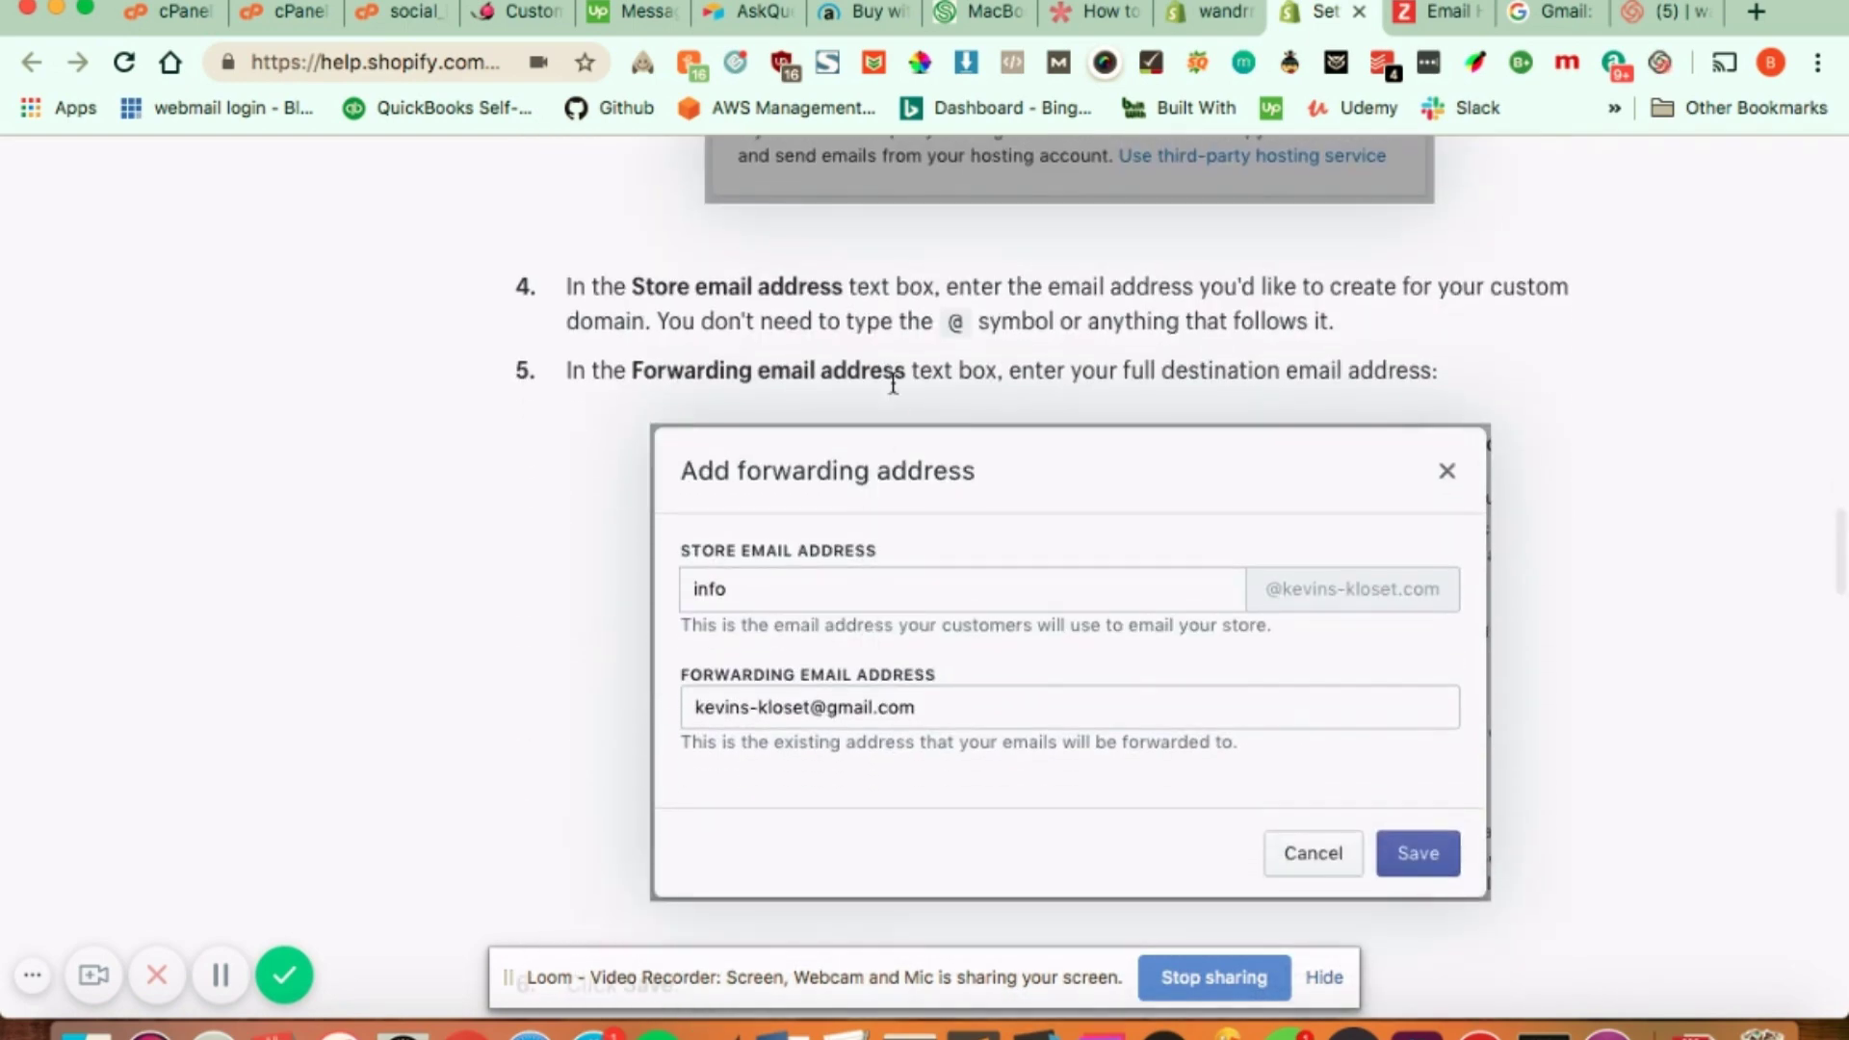
mouse_move(929, 662)
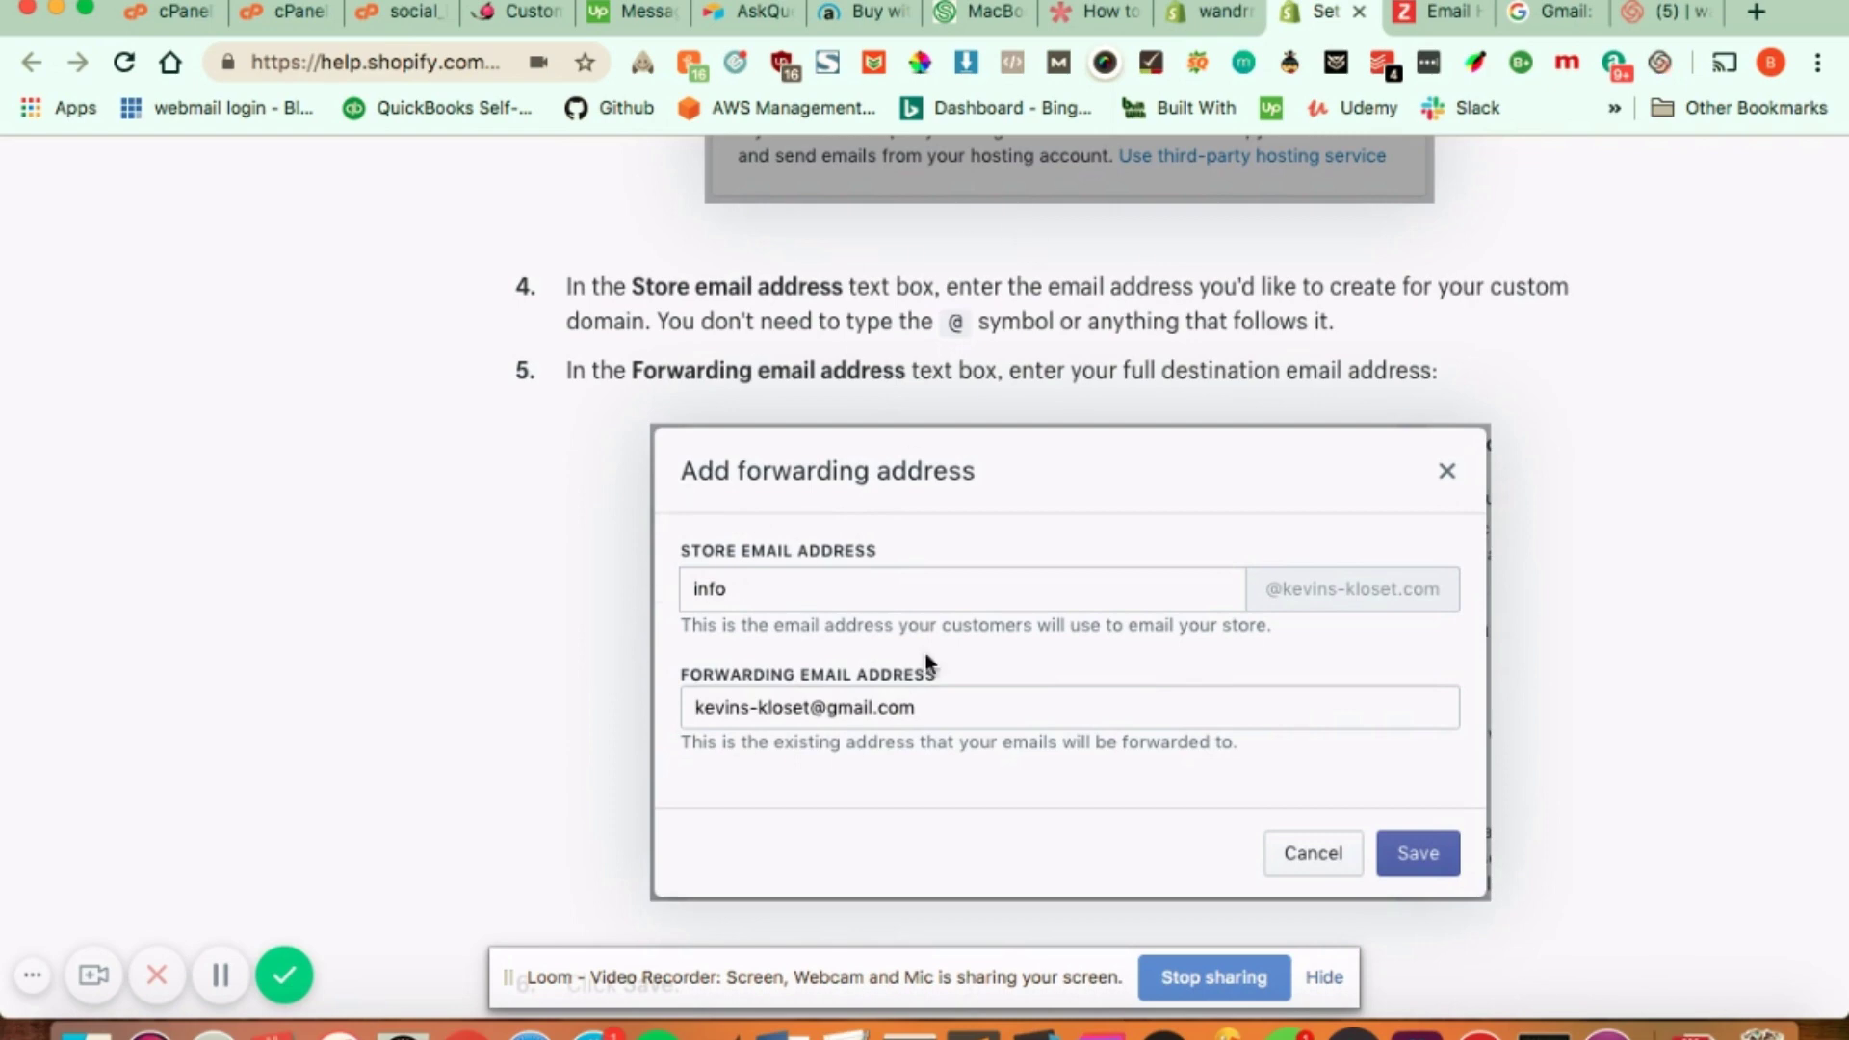
mouse_move(691, 551)
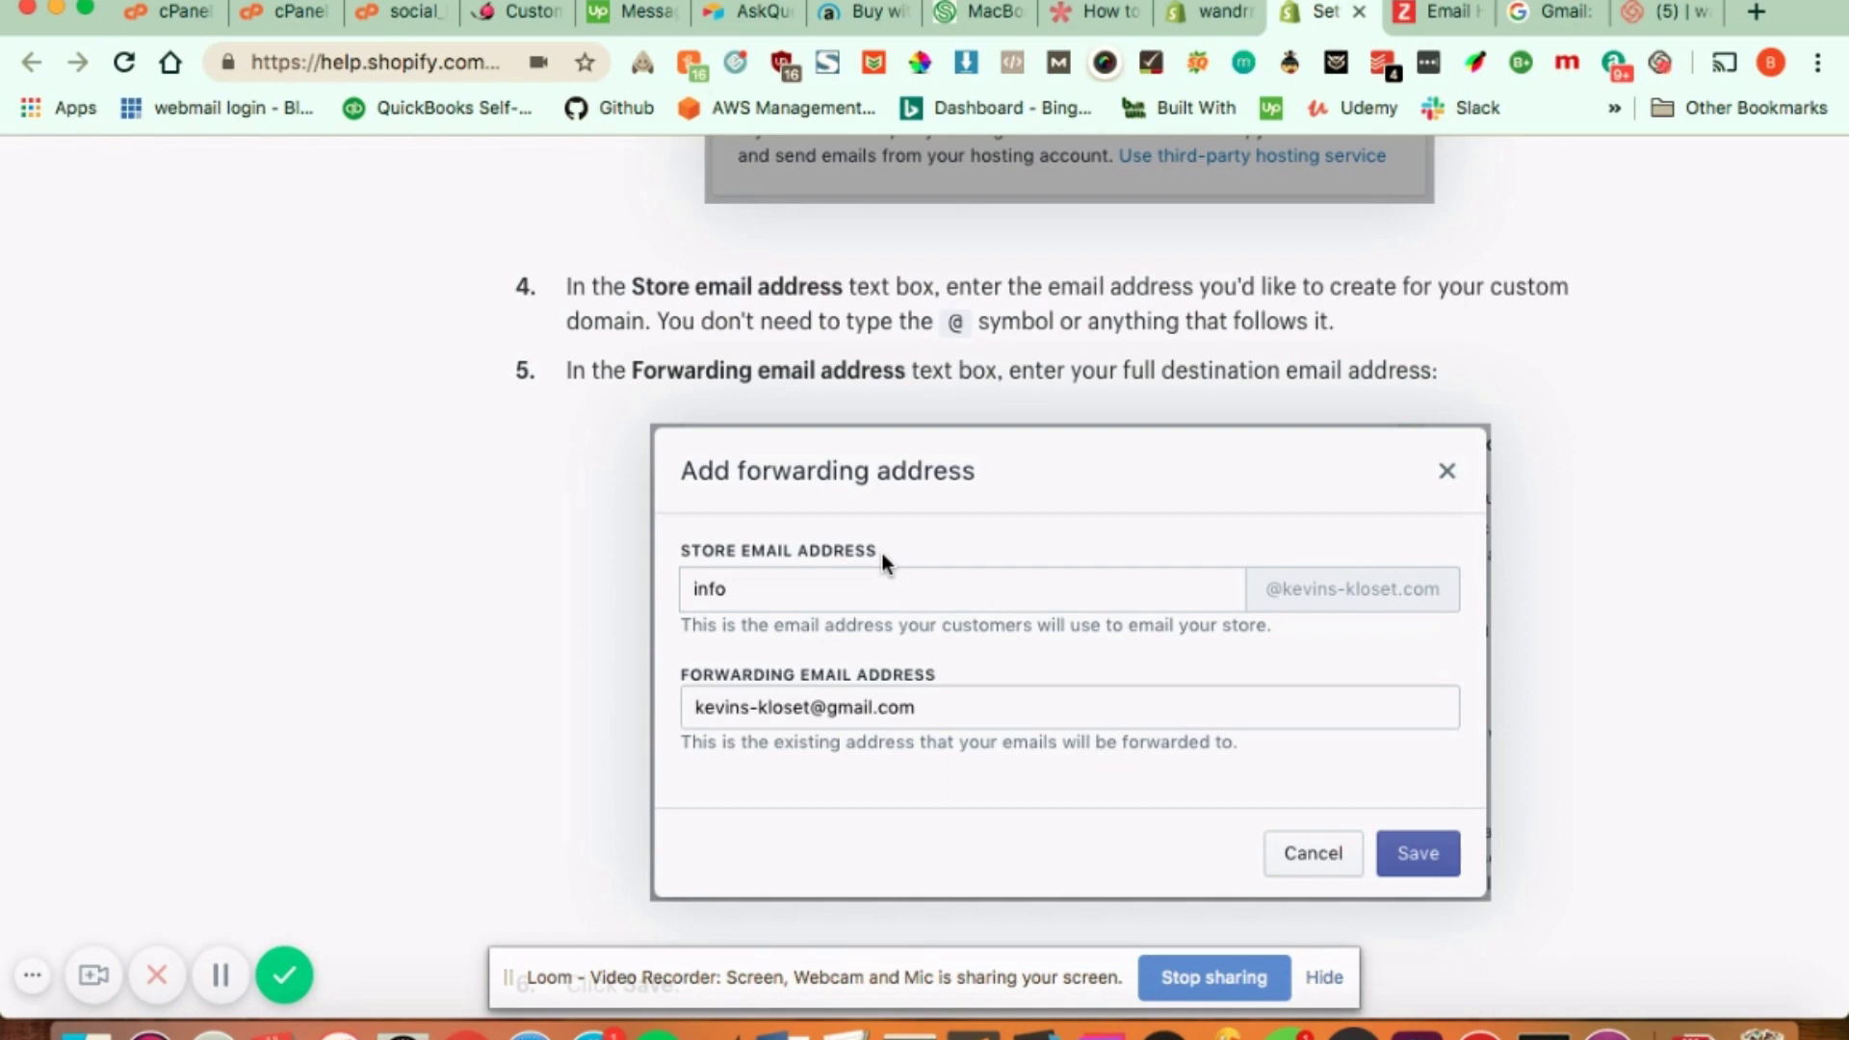
mouse_move(827, 599)
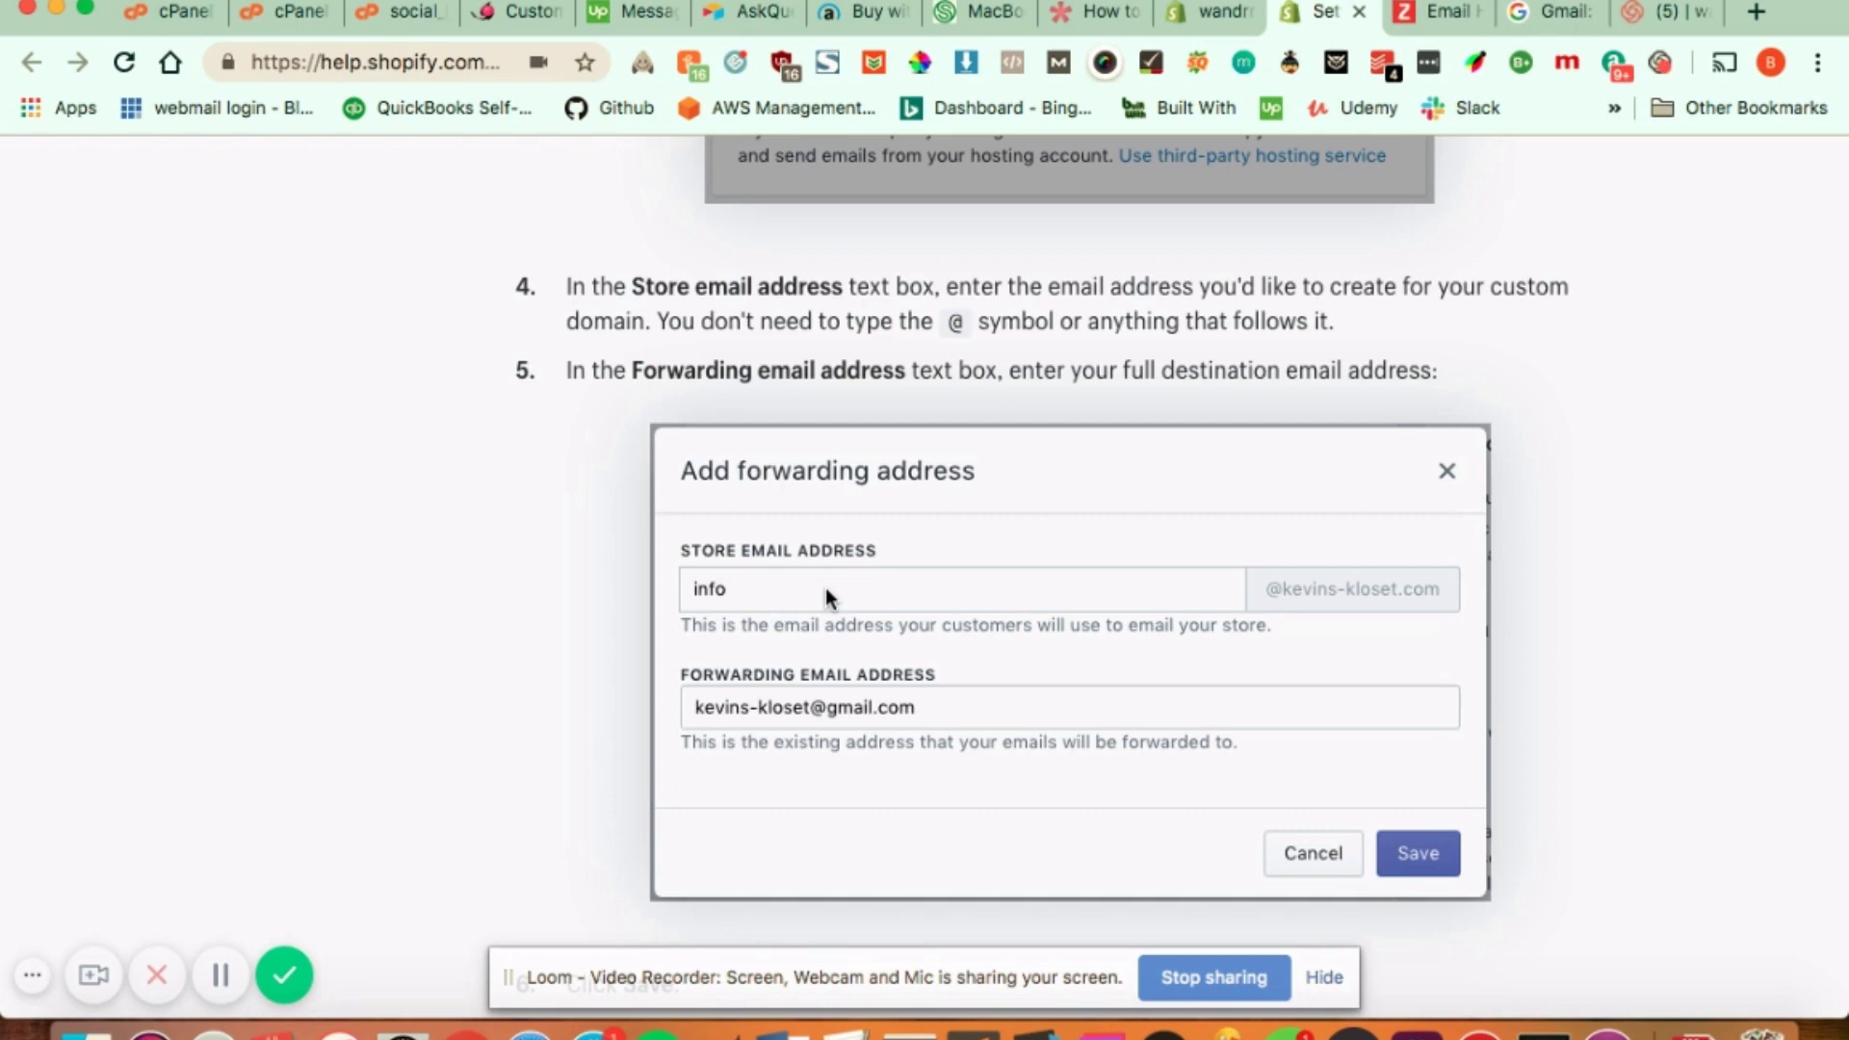
mouse_move(1283, 574)
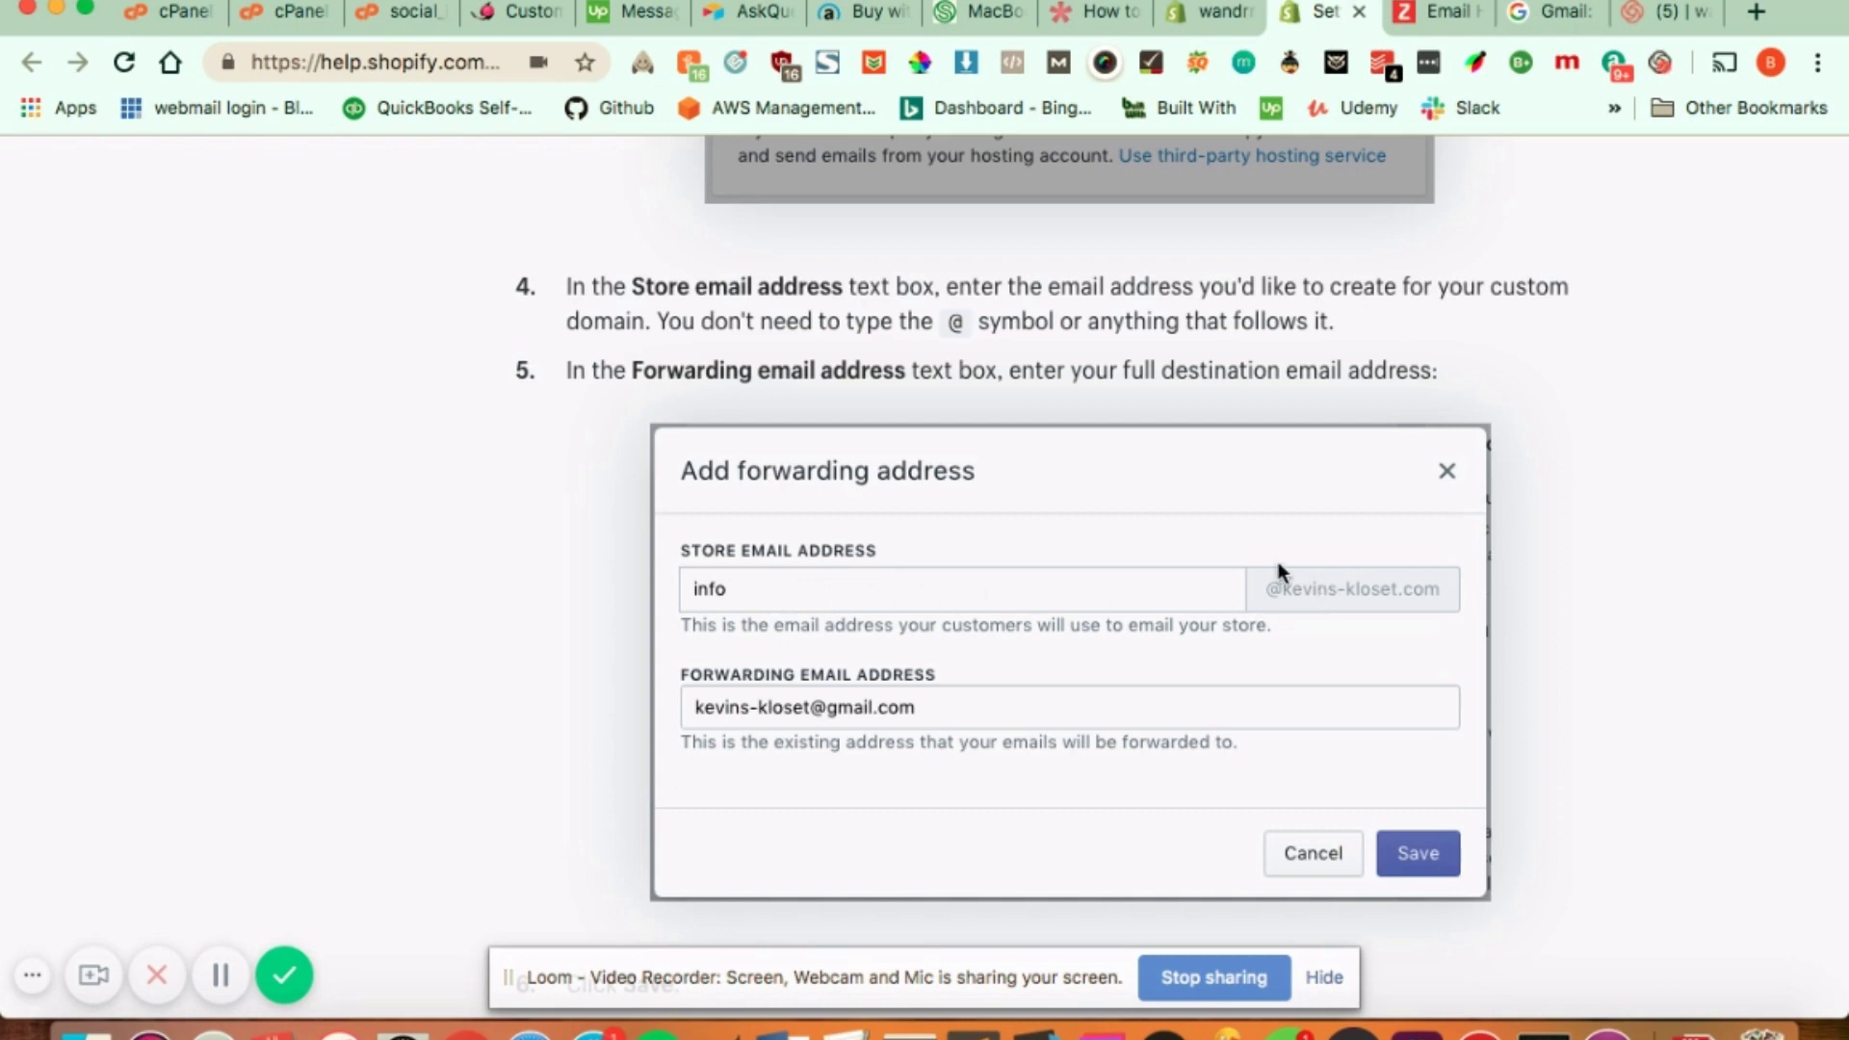
mouse_move(1267, 676)
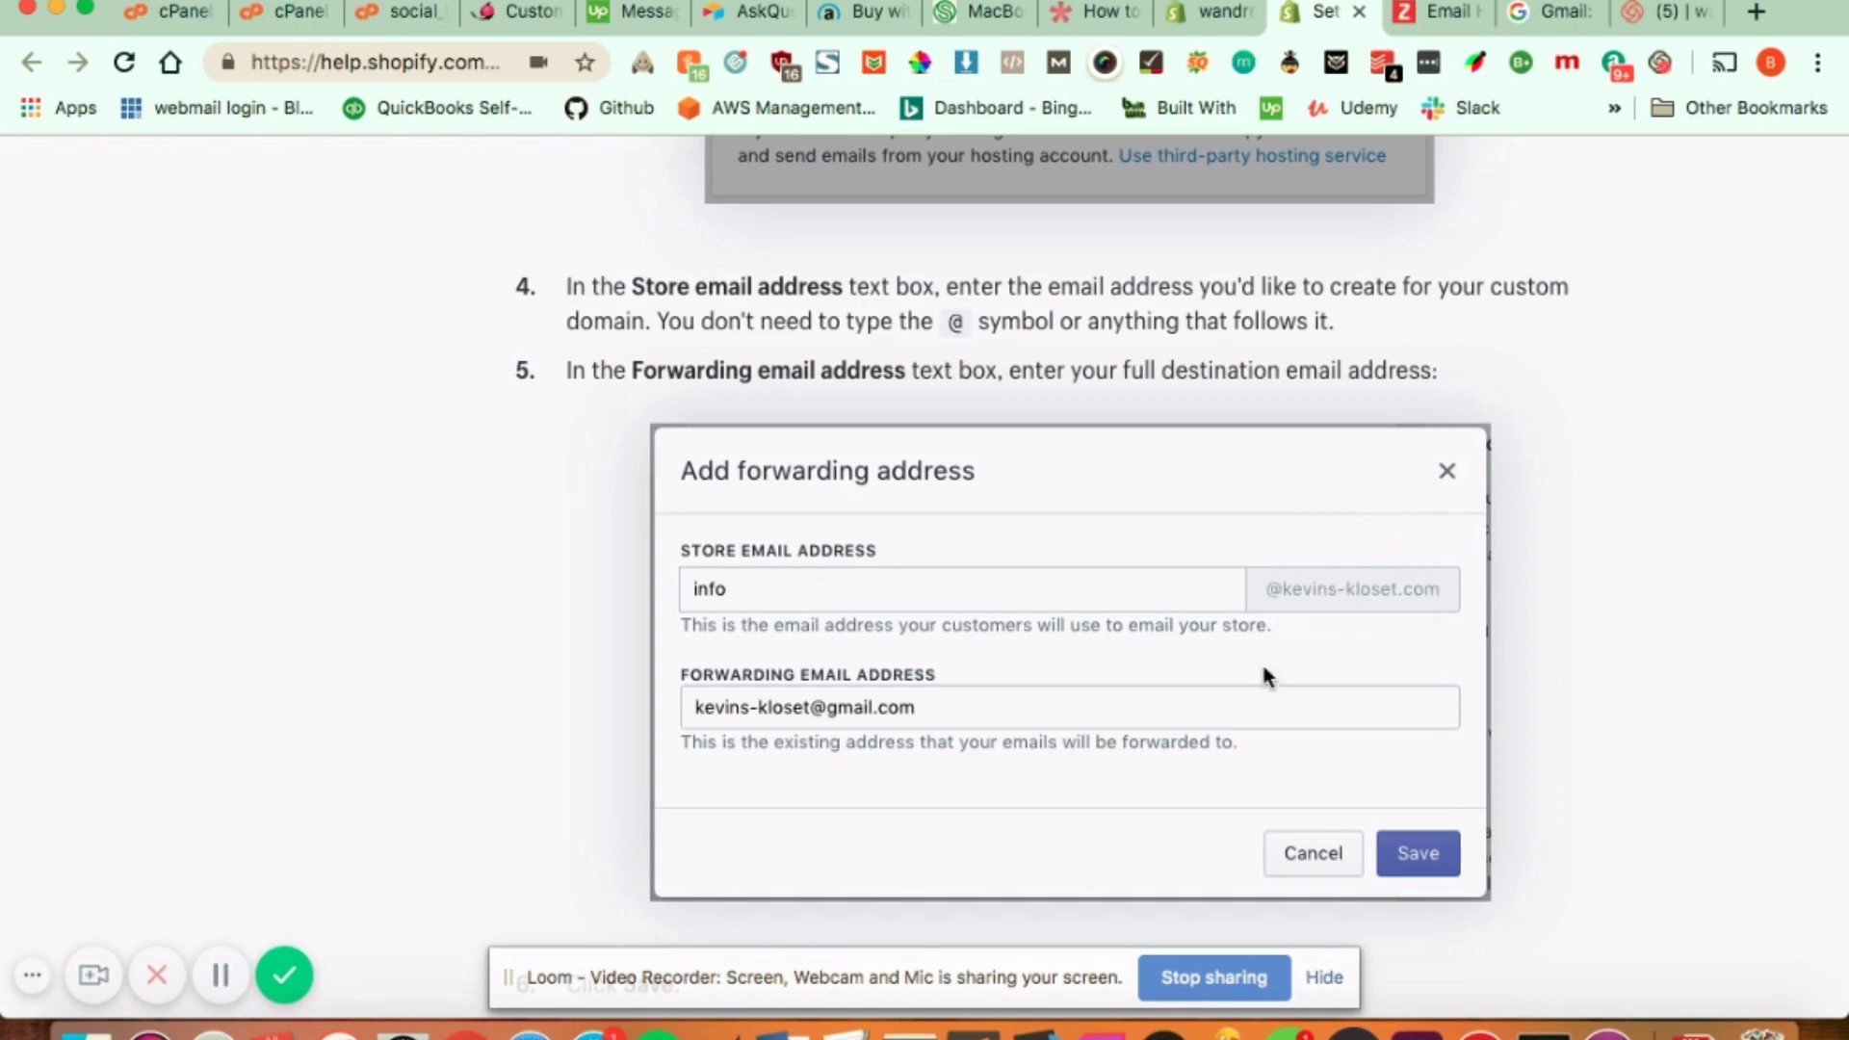
scroll(down, 3)
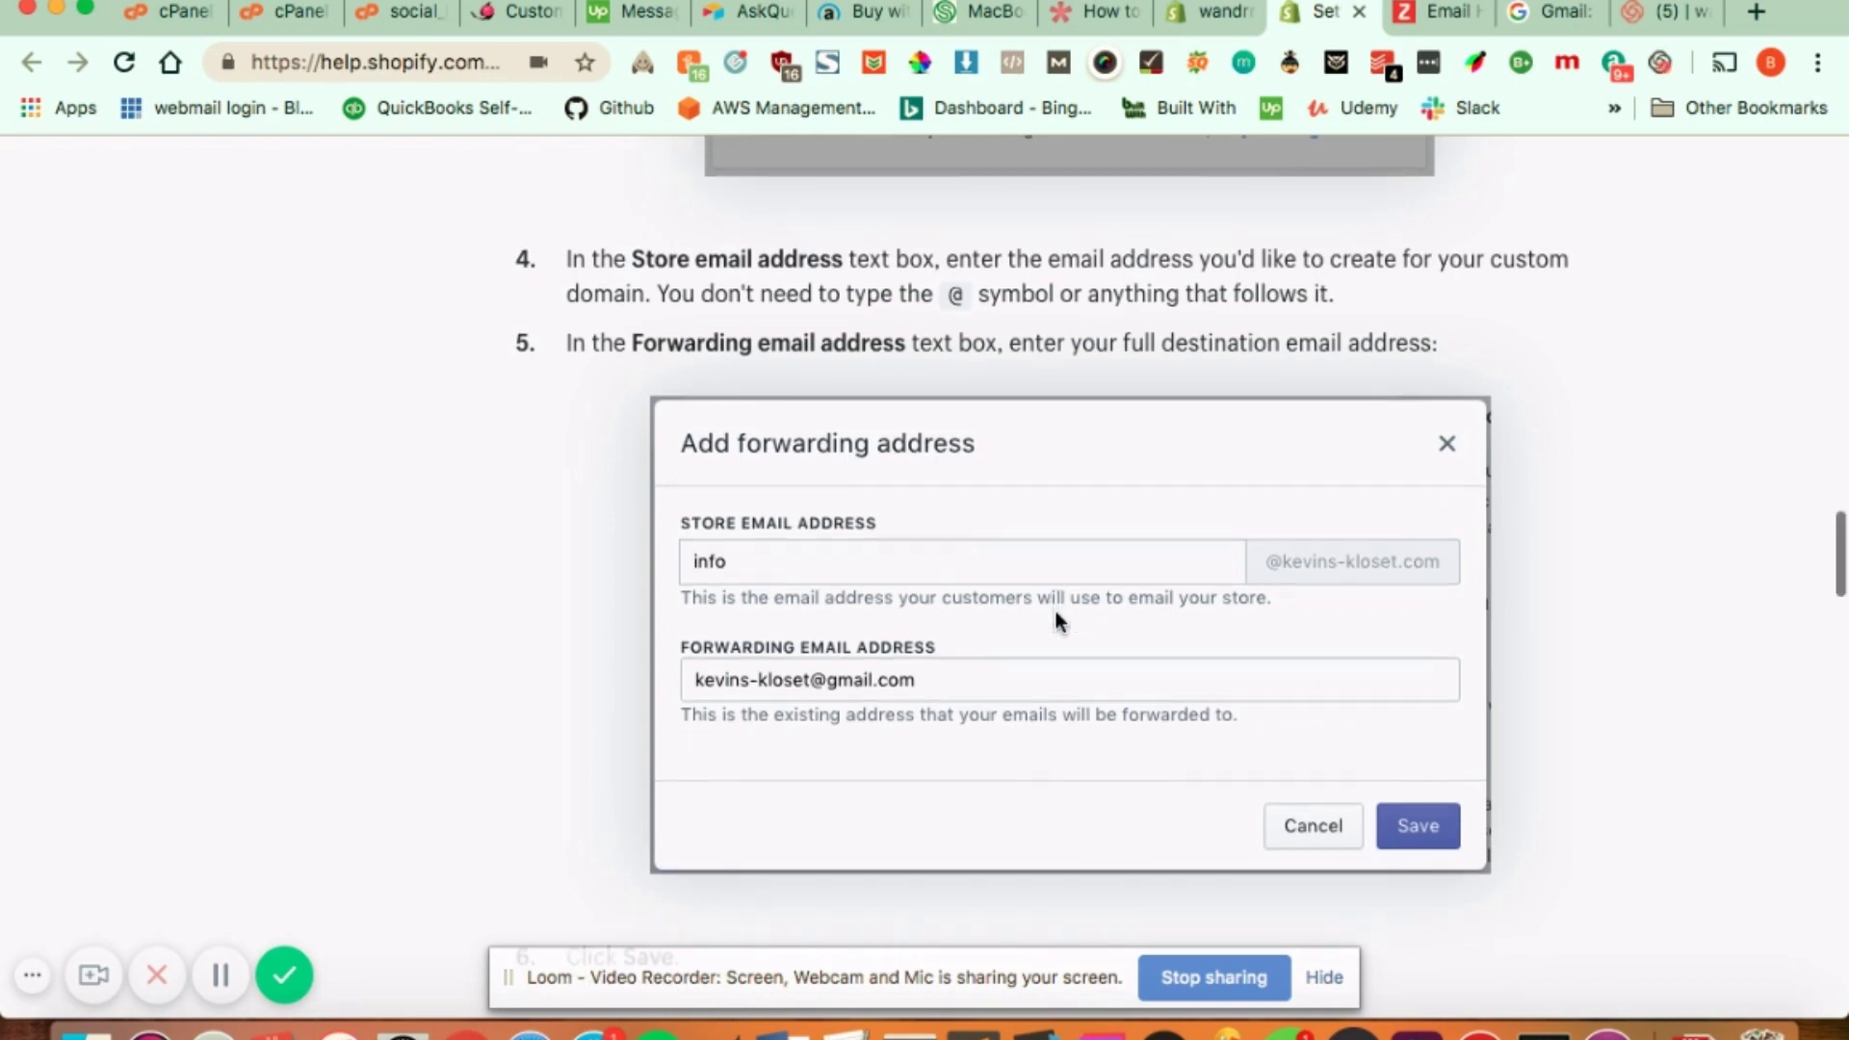
mouse_move(740, 667)
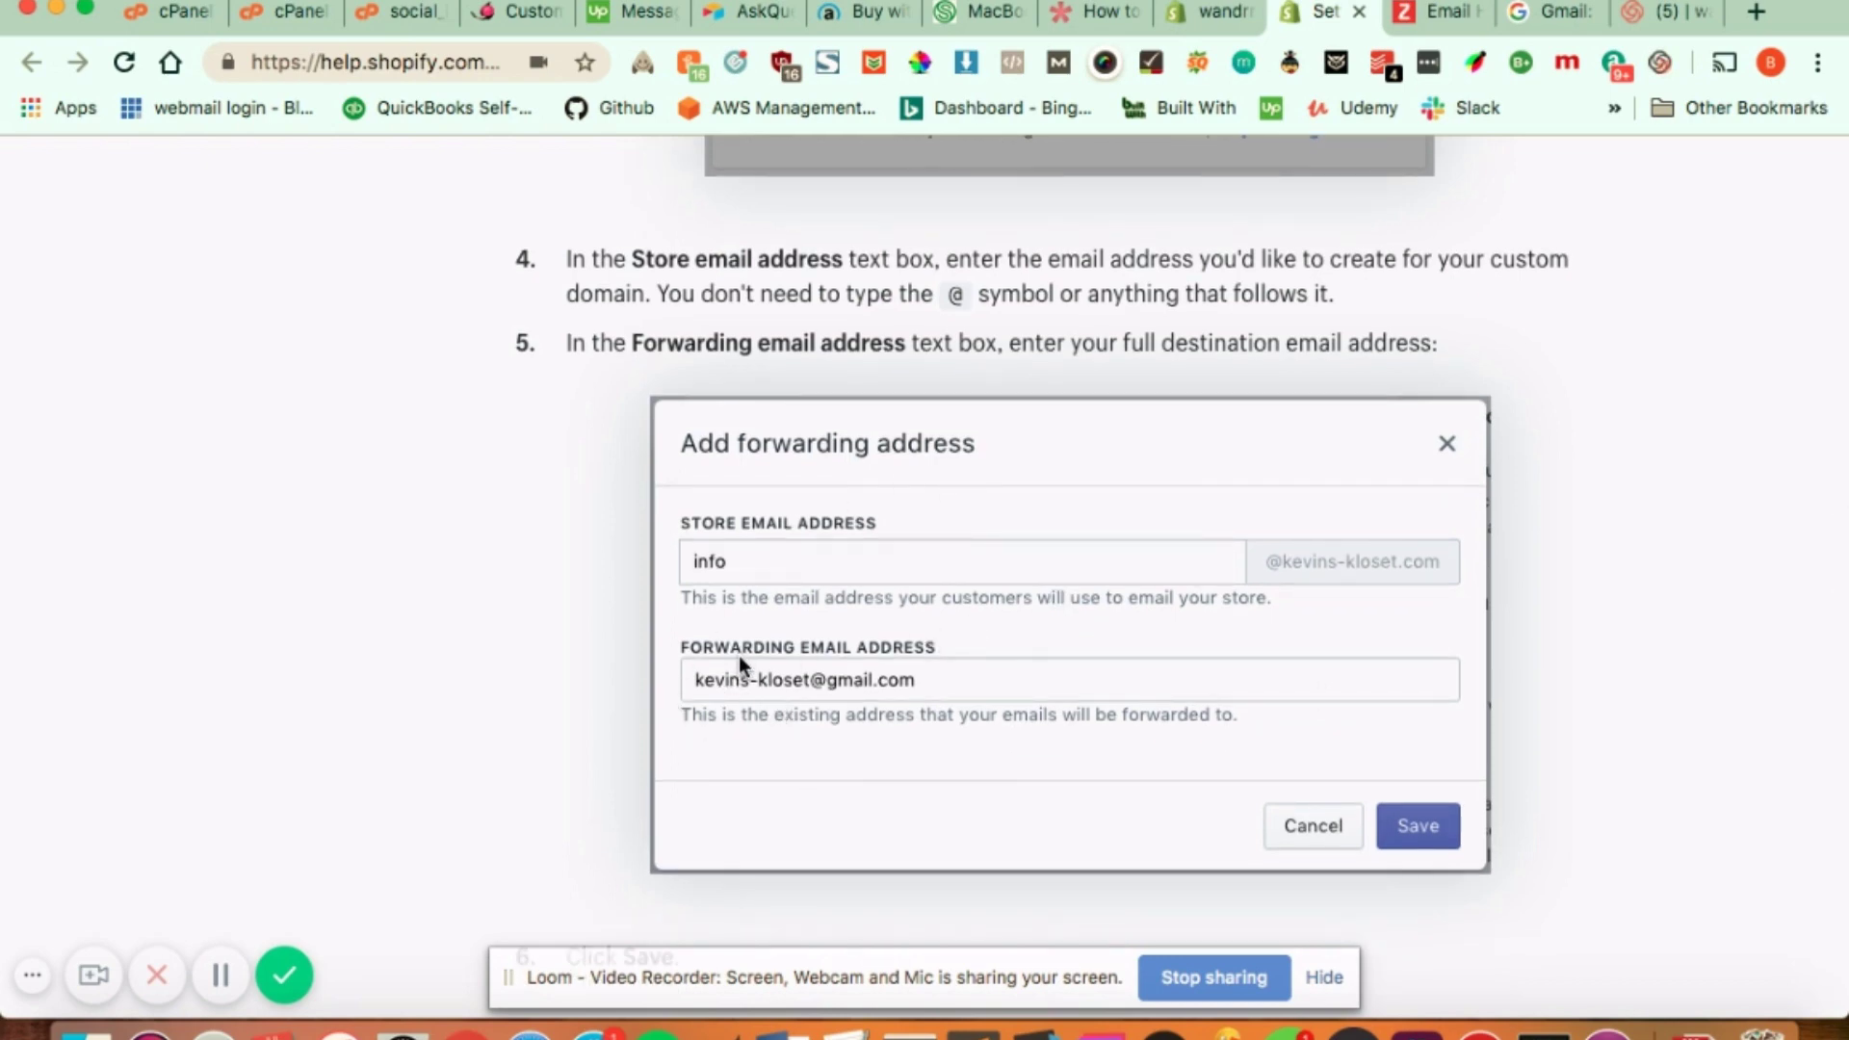
mouse_move(931, 686)
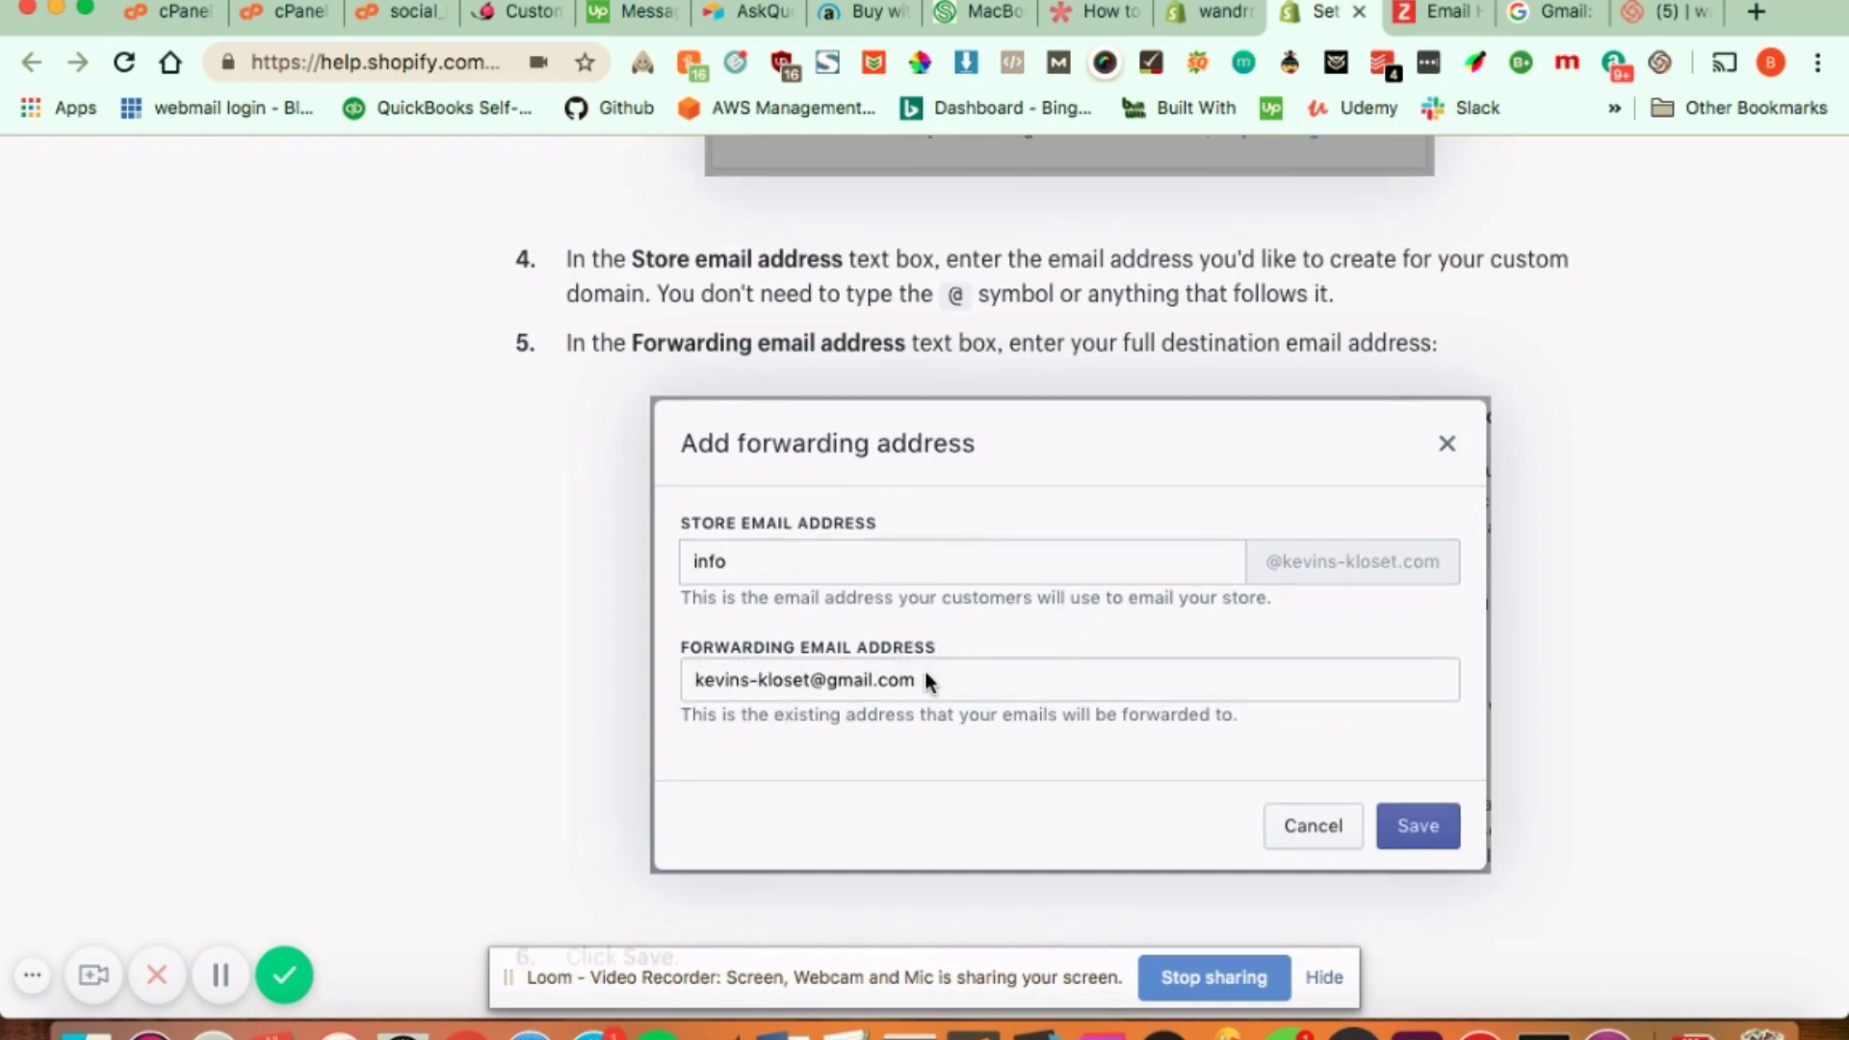
scroll(down, 3)
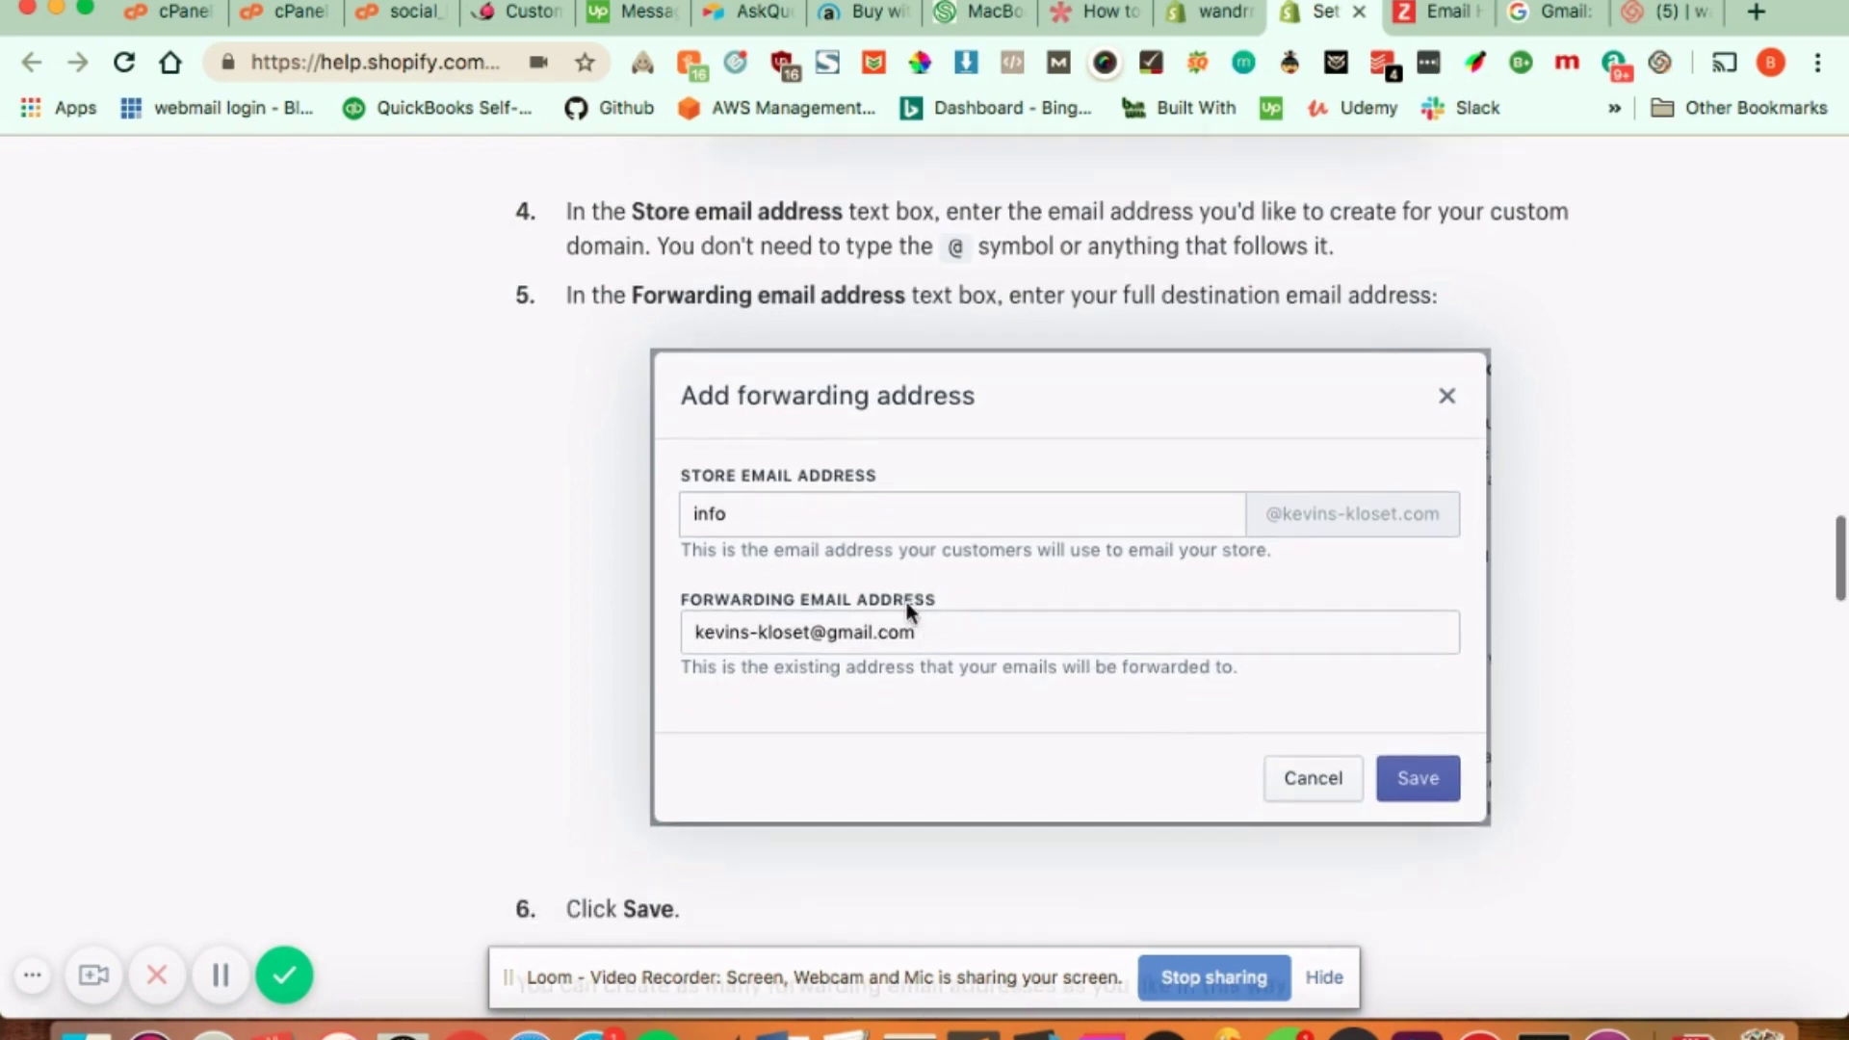
scroll(down, 3)
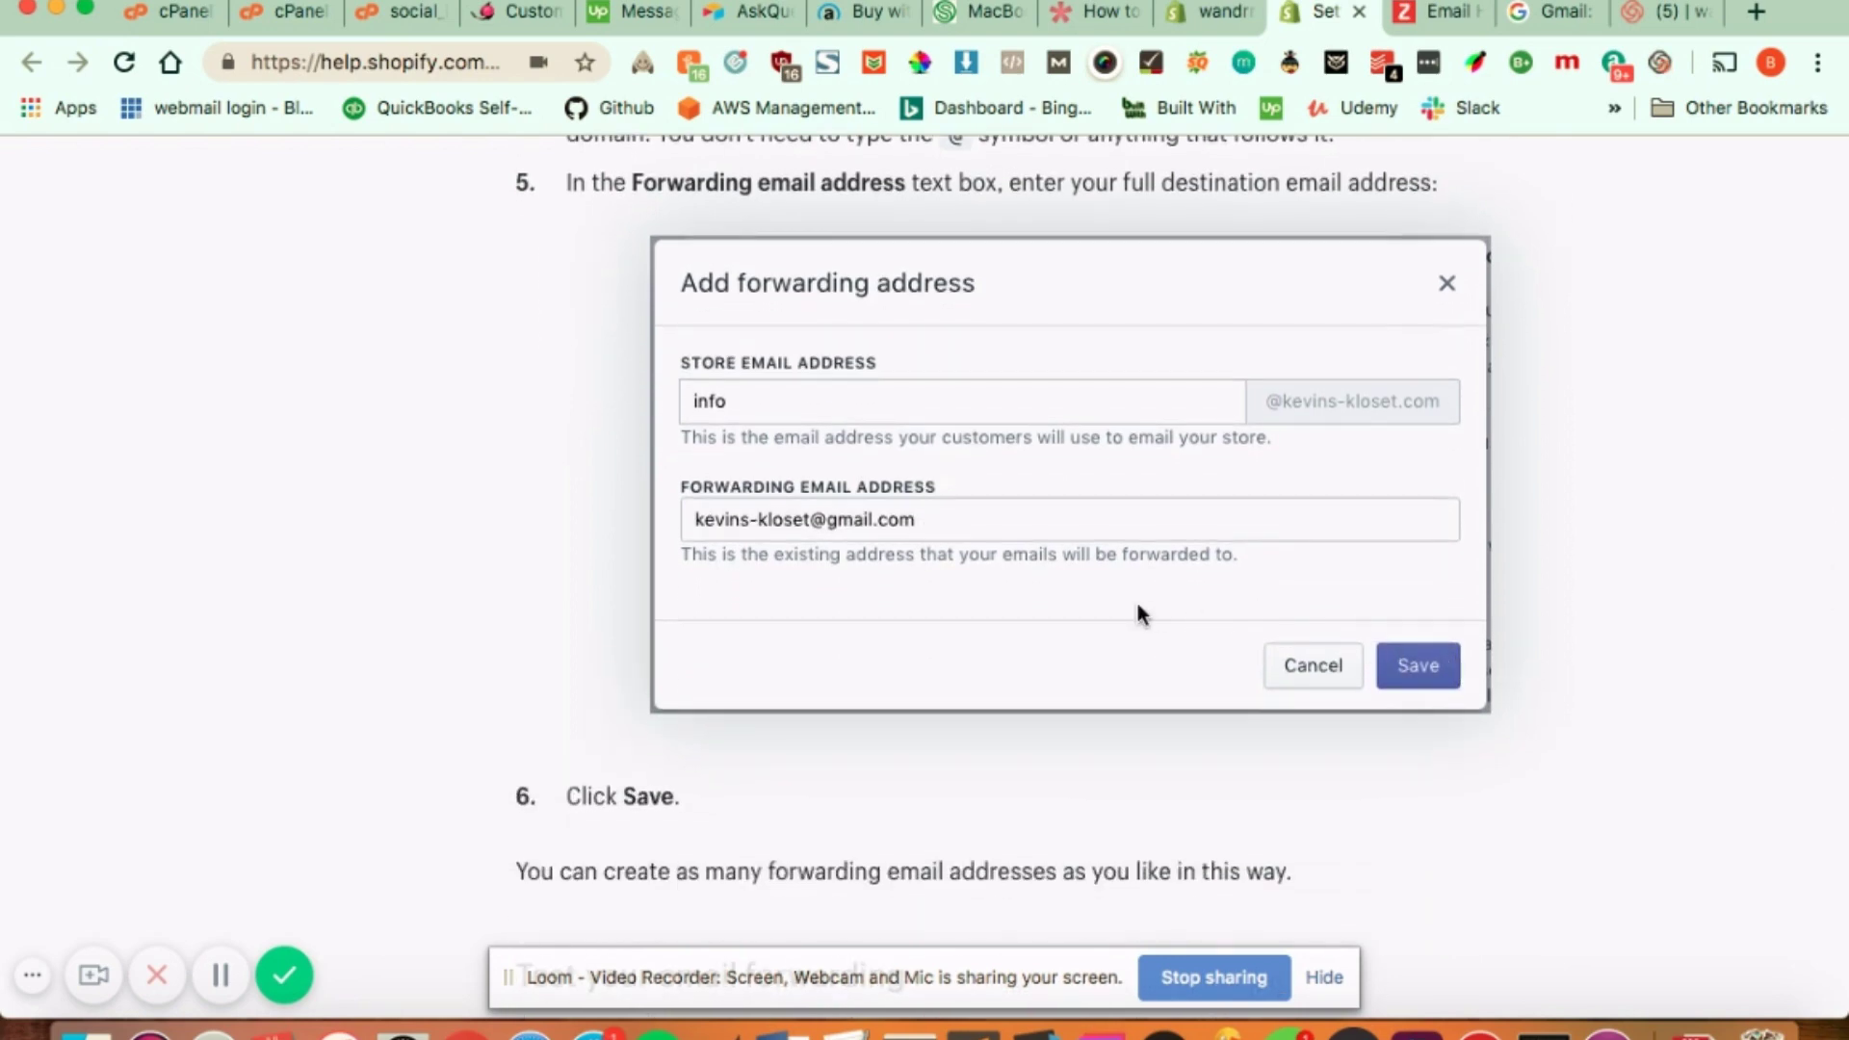
scroll(down, 3)
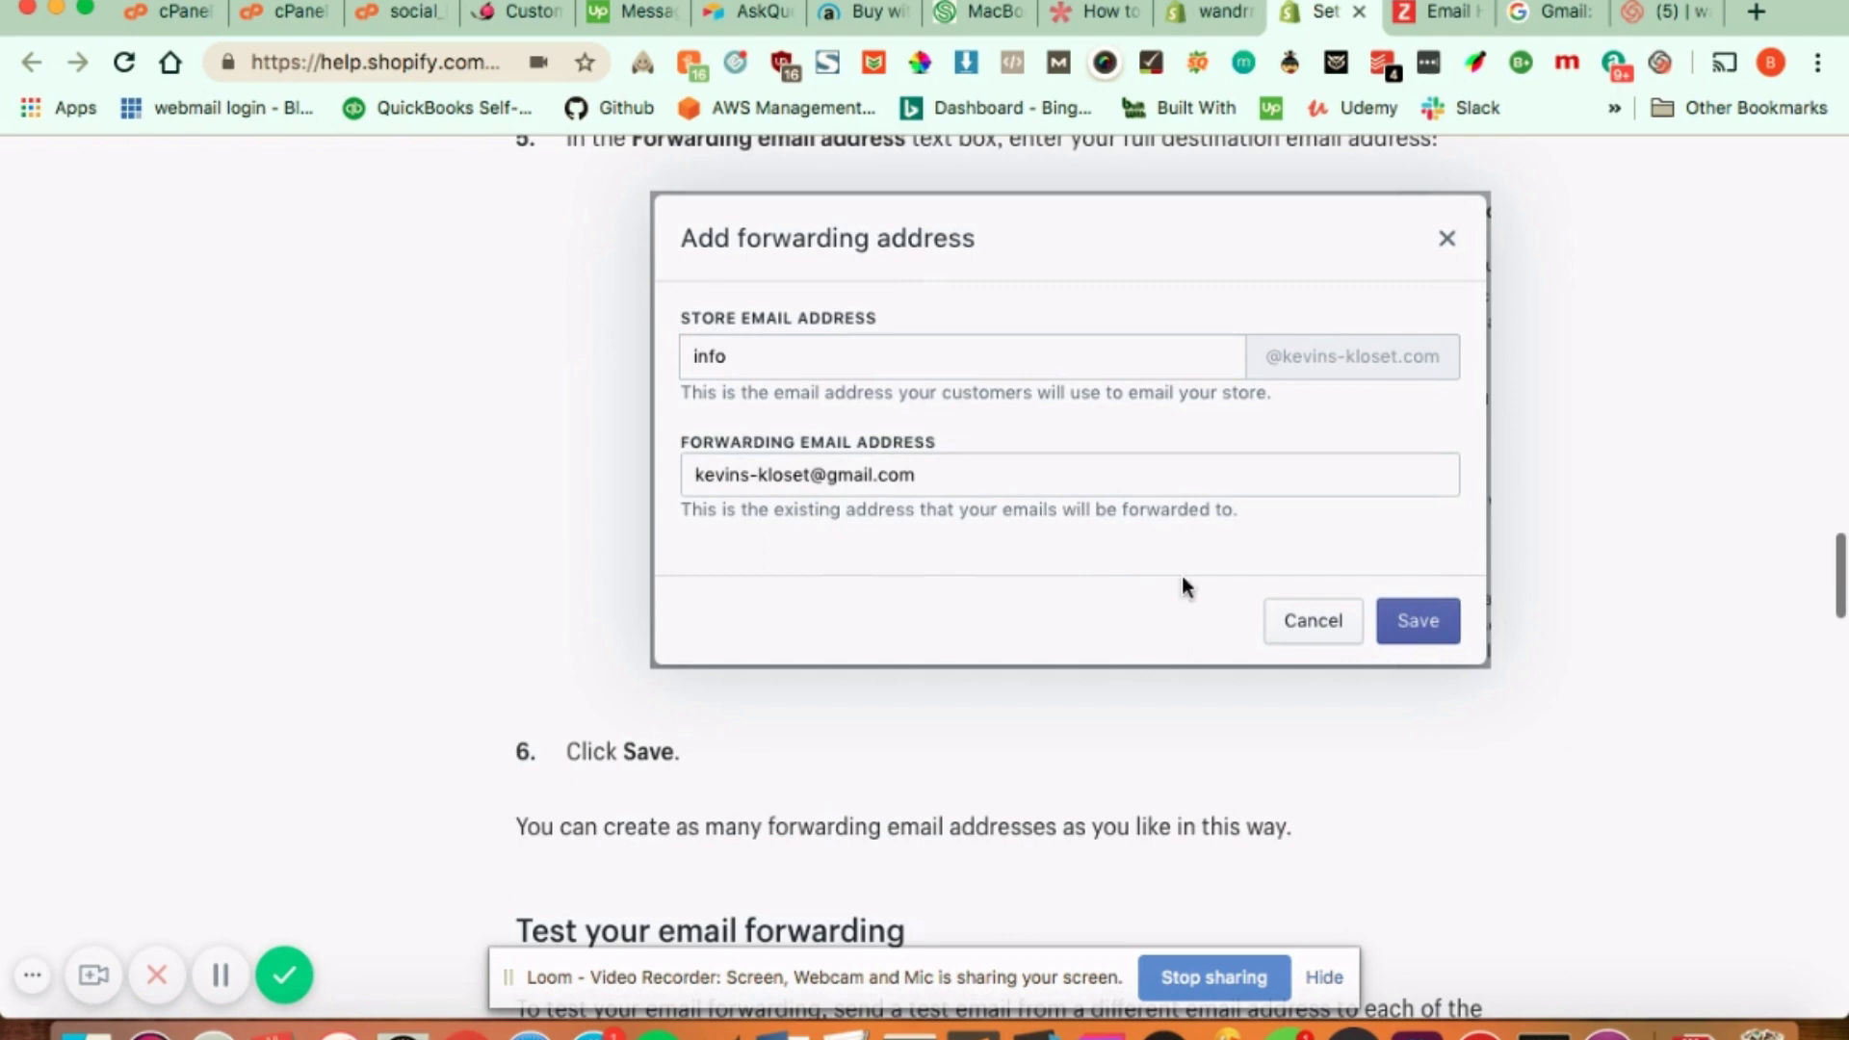
mouse_move(1233, 692)
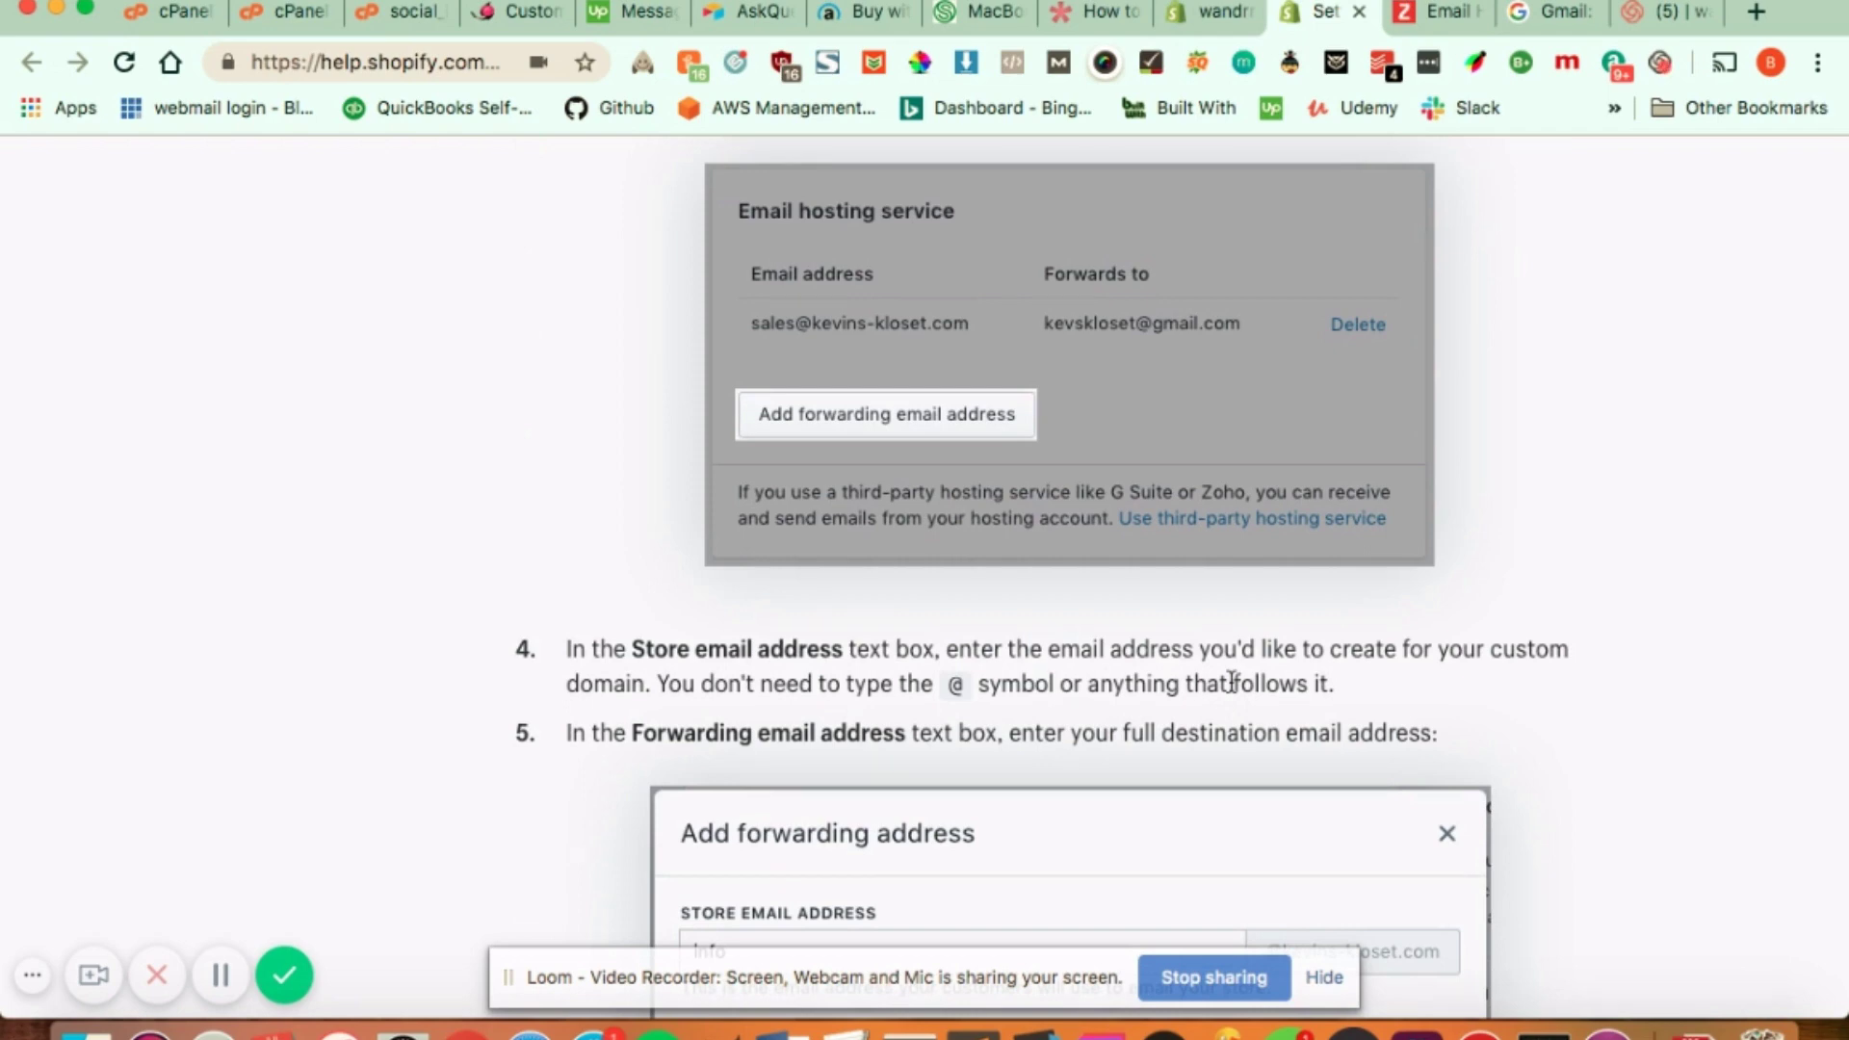
Scroll back up to steps 1–3 and the Email hosting service screenshot.
scroll(up, 3)
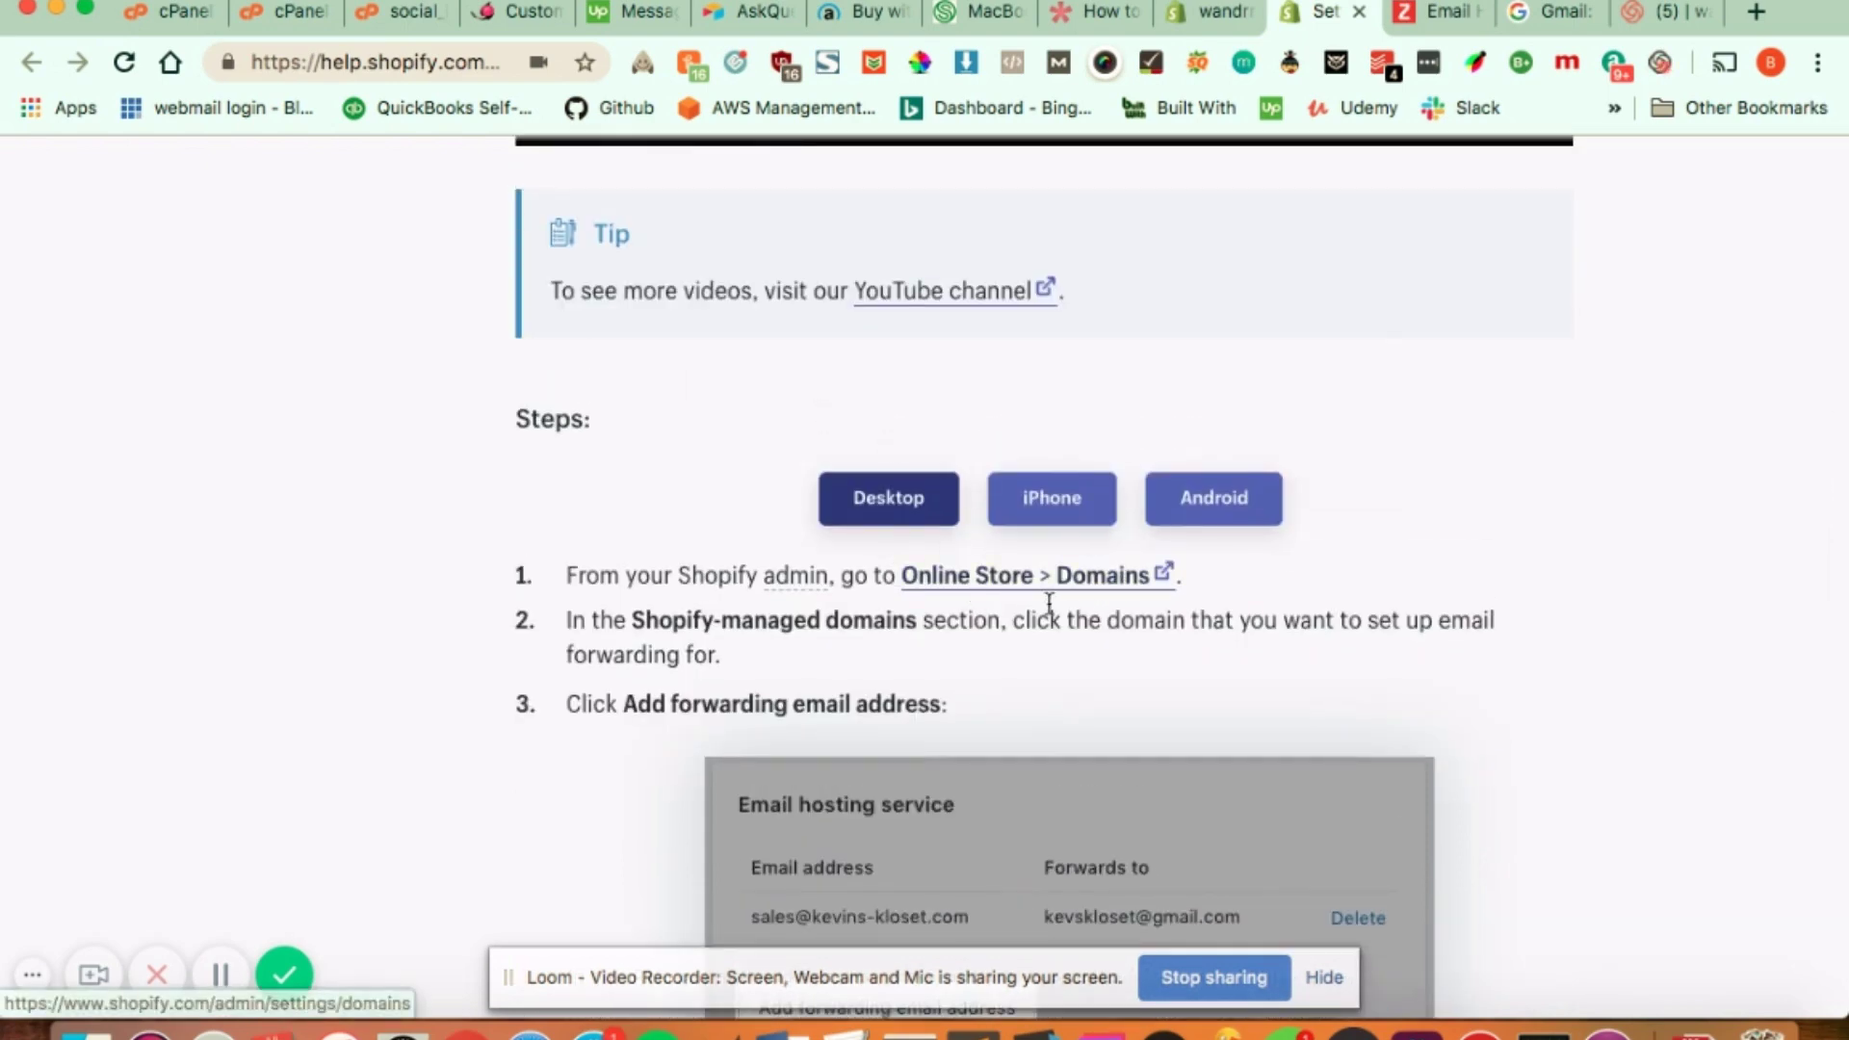
scroll(down, 3)
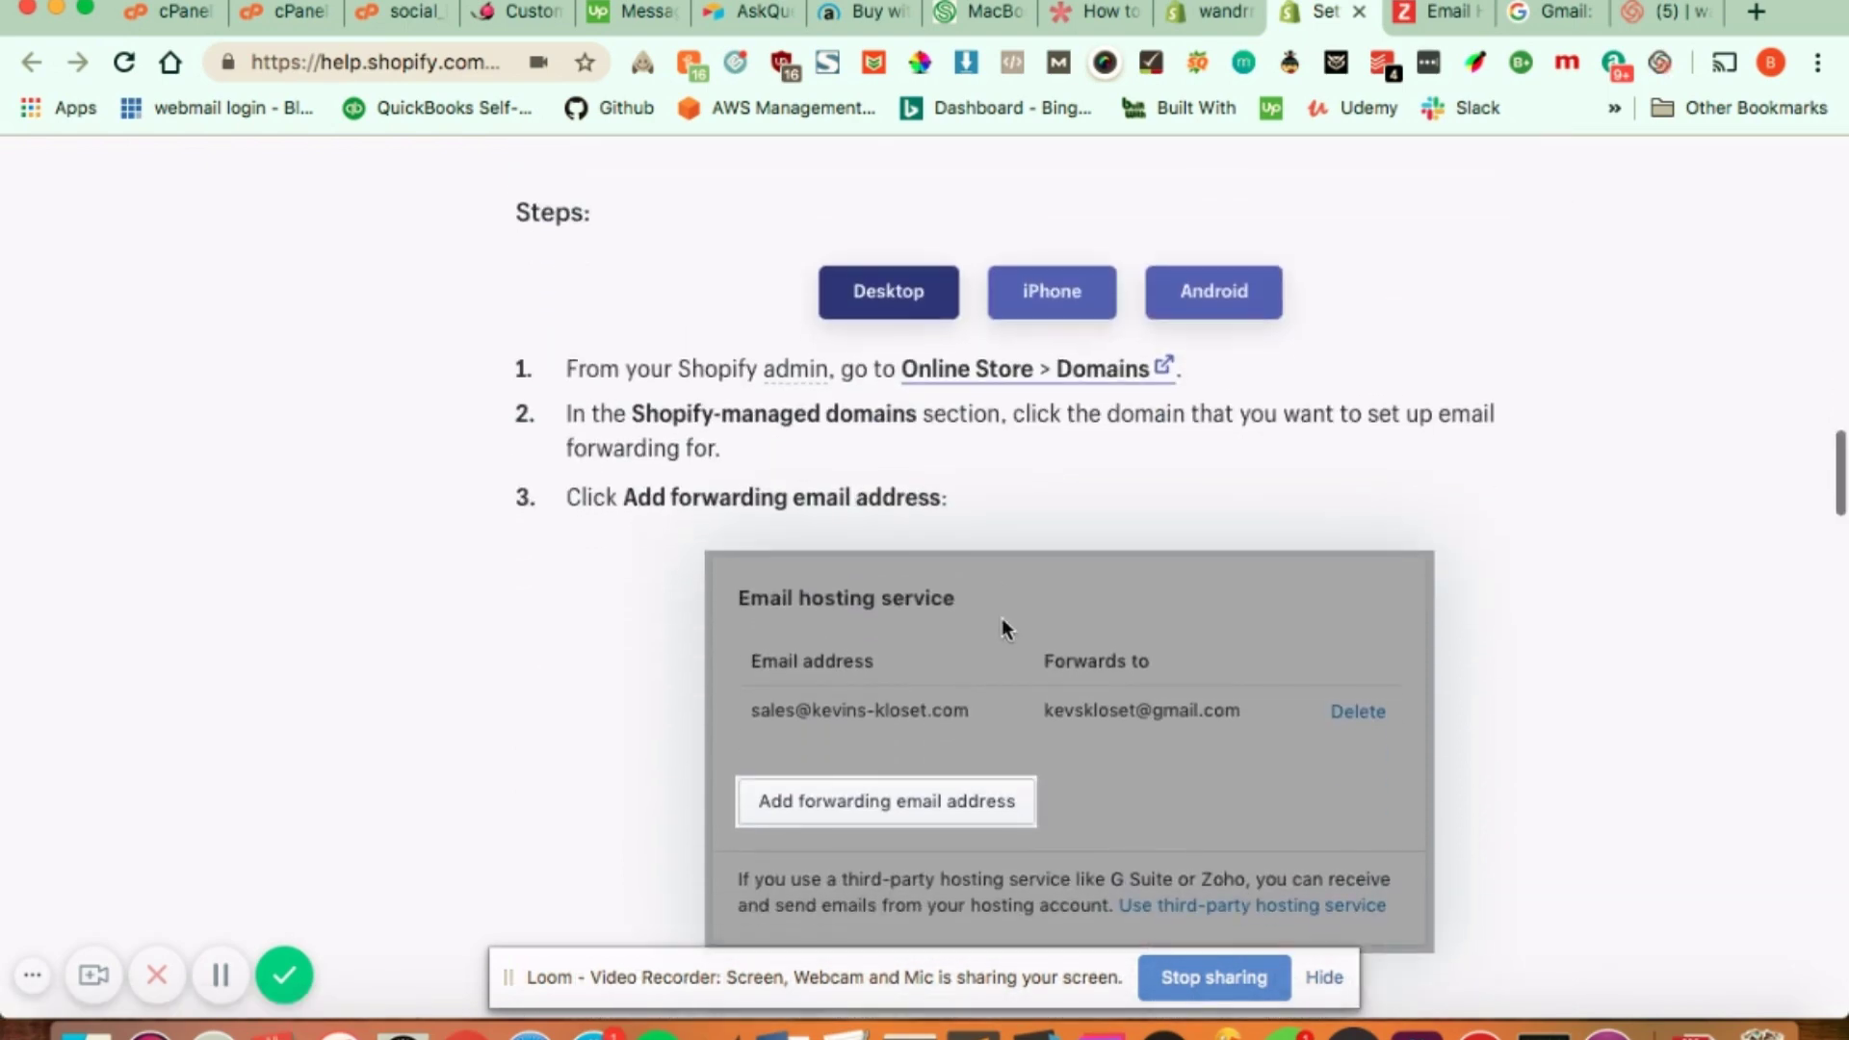
mouse_move(953, 601)
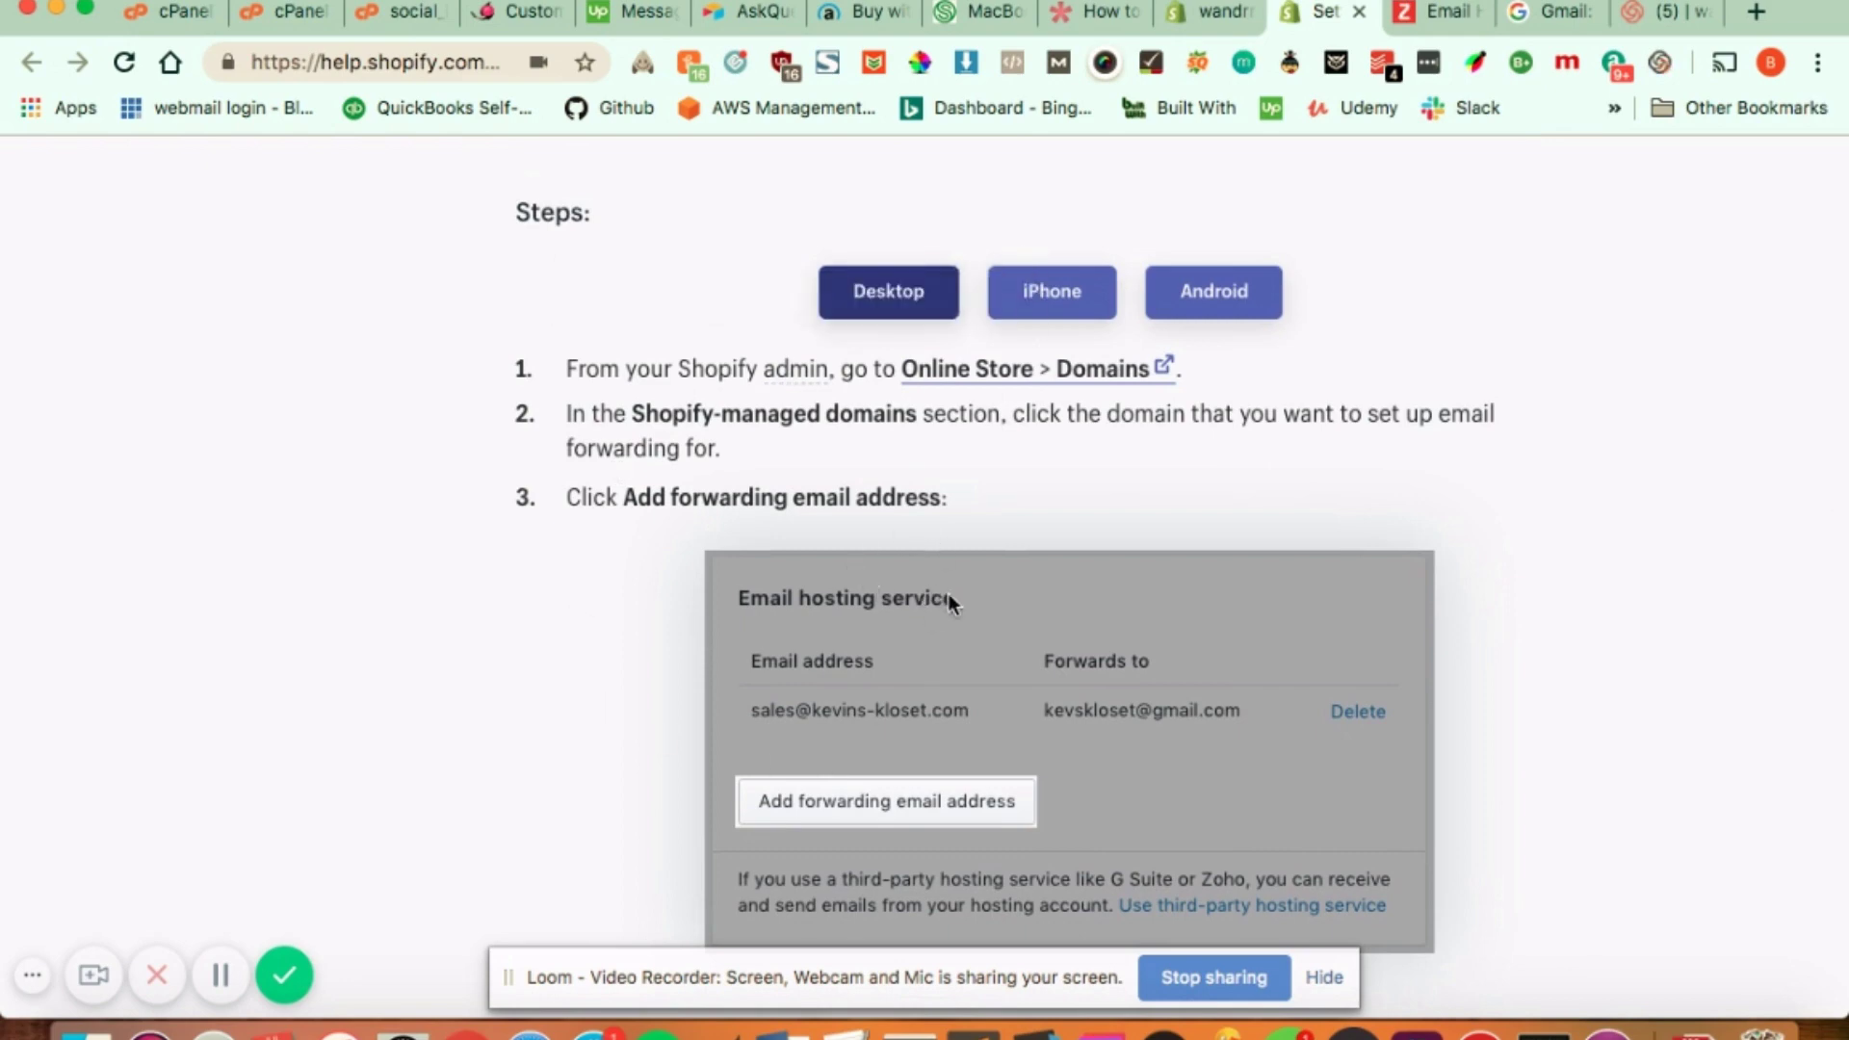